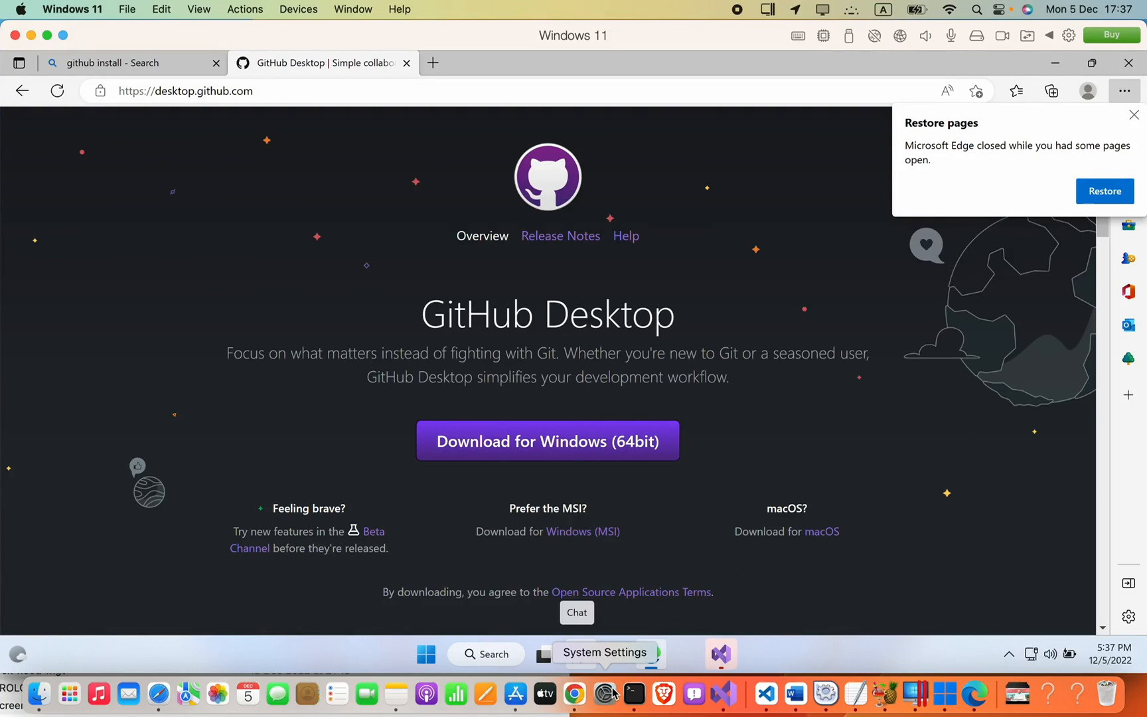
{"action": "mouse_move", "coordinate": [740, 372]}
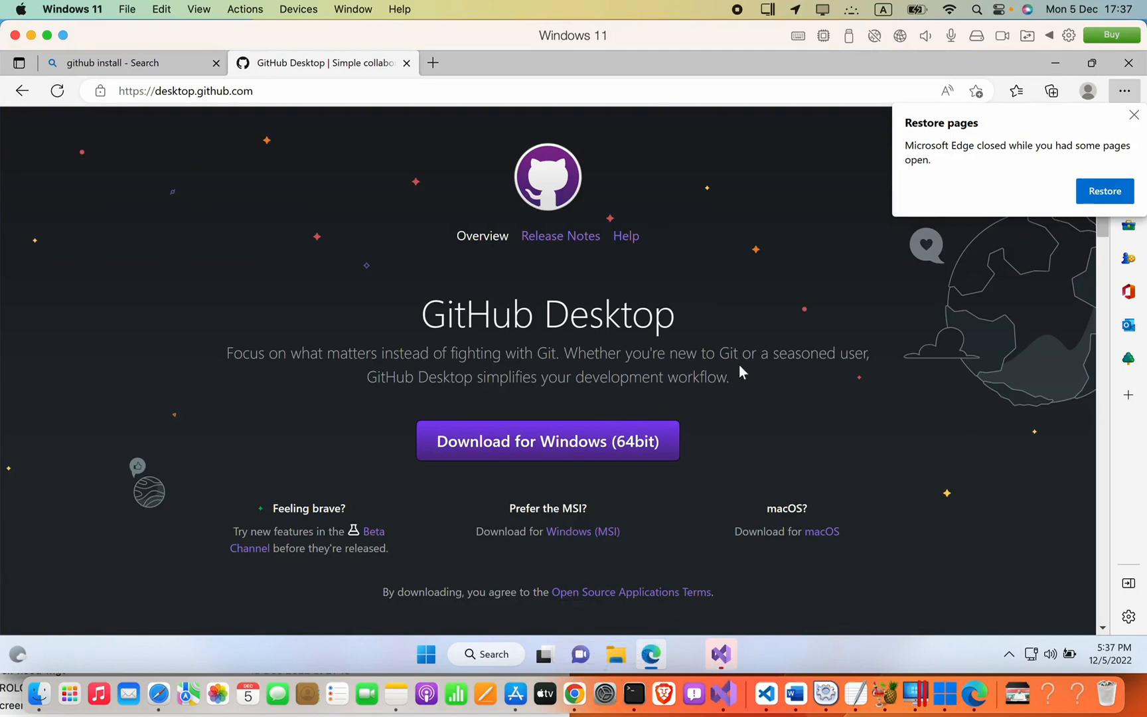
{"action": "mouse_move", "coordinate": [721, 653]}
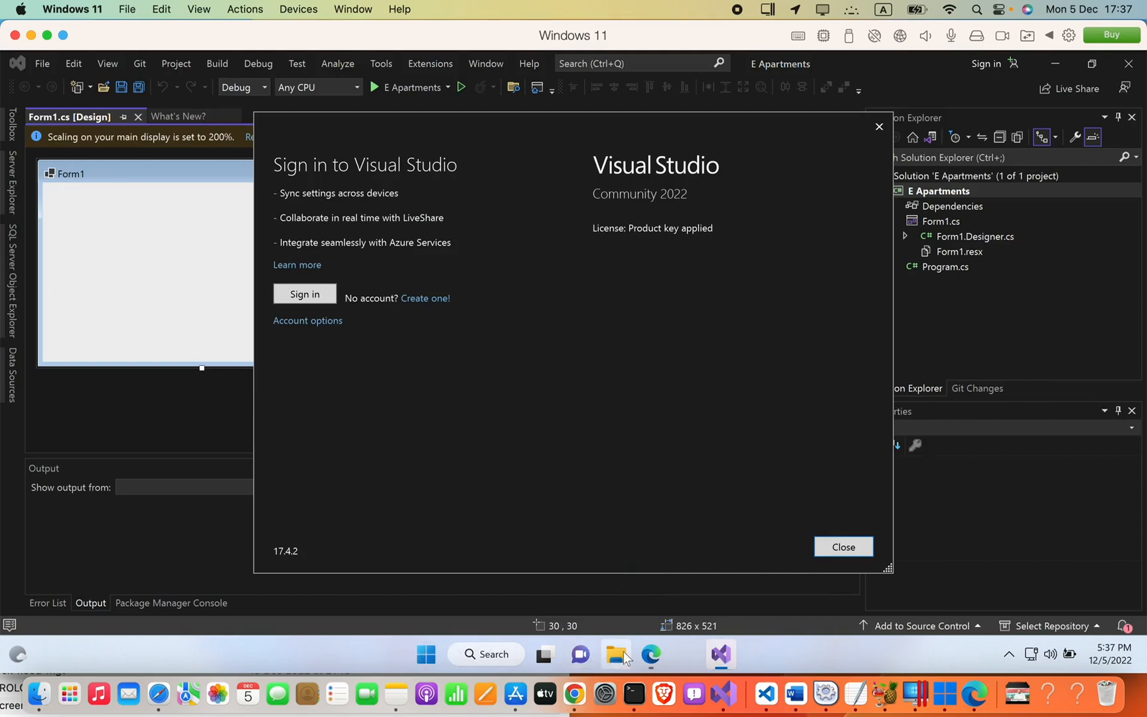
Download the GitHub Desktop 64-bit Windows installer in Edge and confirm it finished
{"action": "left_click", "coordinate": [650, 654]}
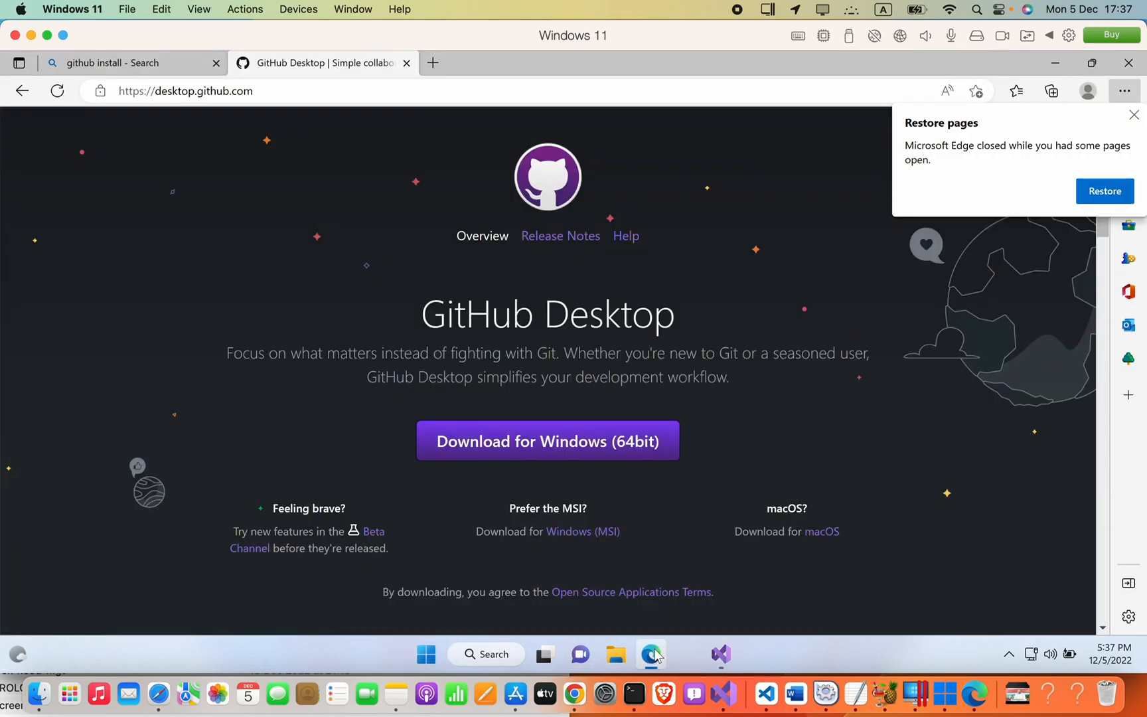
{"action": "mouse_move", "coordinate": [222, 125]}
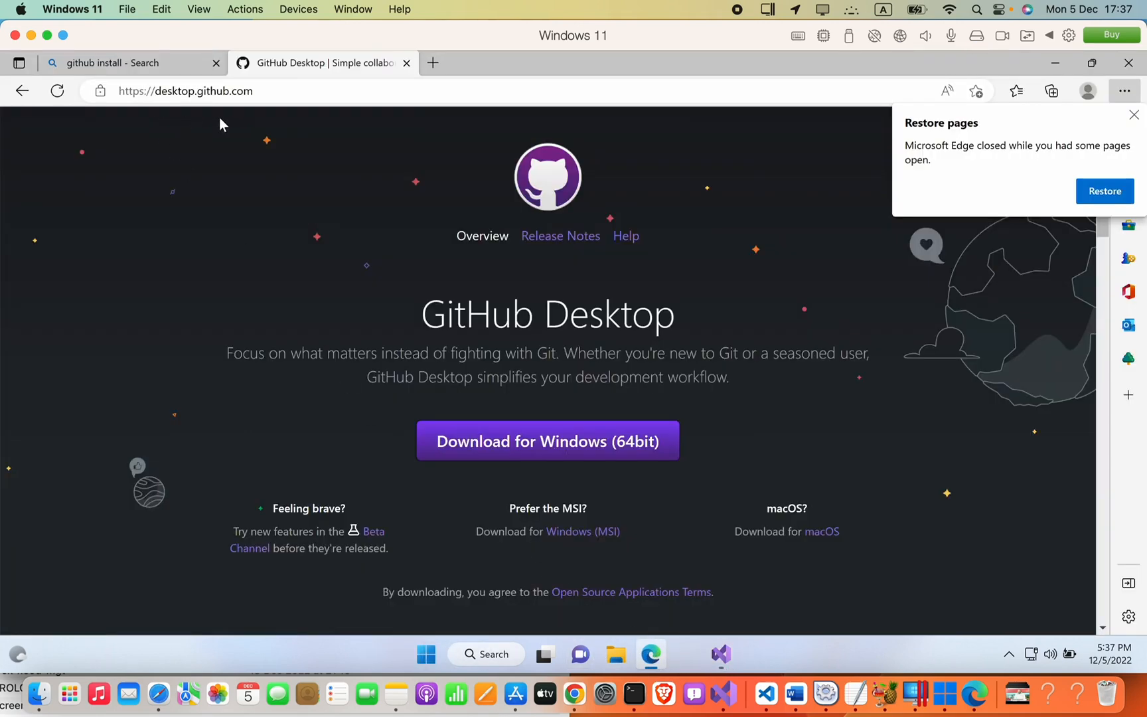
{"action": "left_click", "coordinate": [185, 91]}
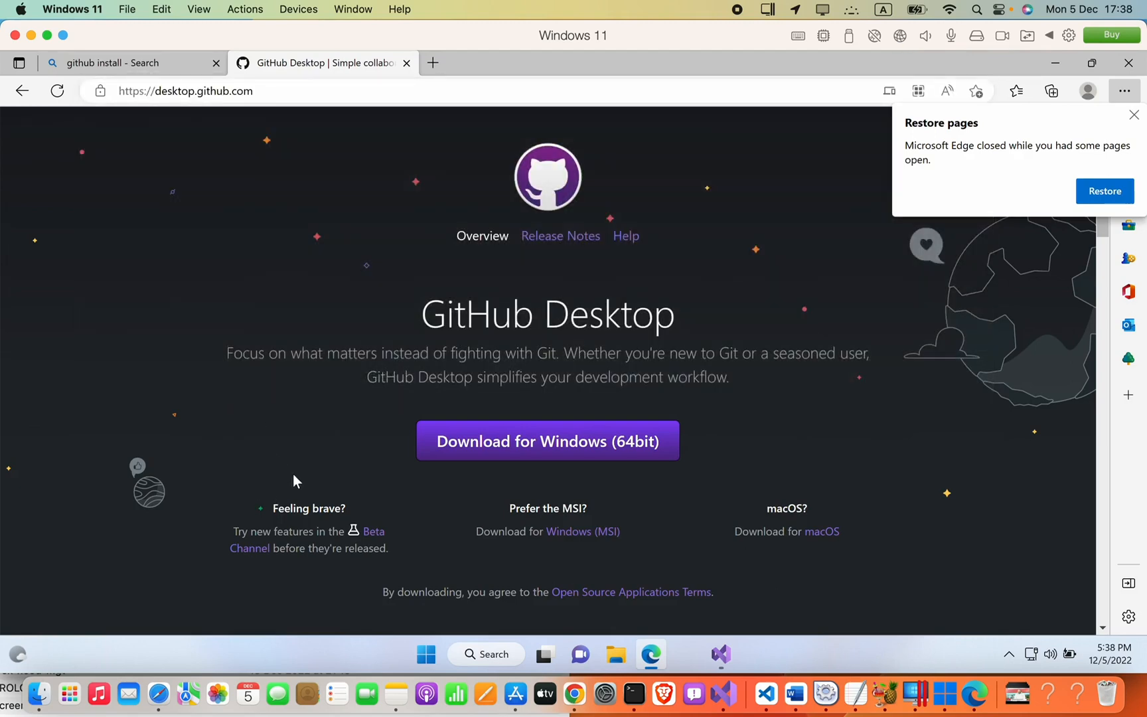
{"action": "mouse_move", "coordinate": [518, 450]}
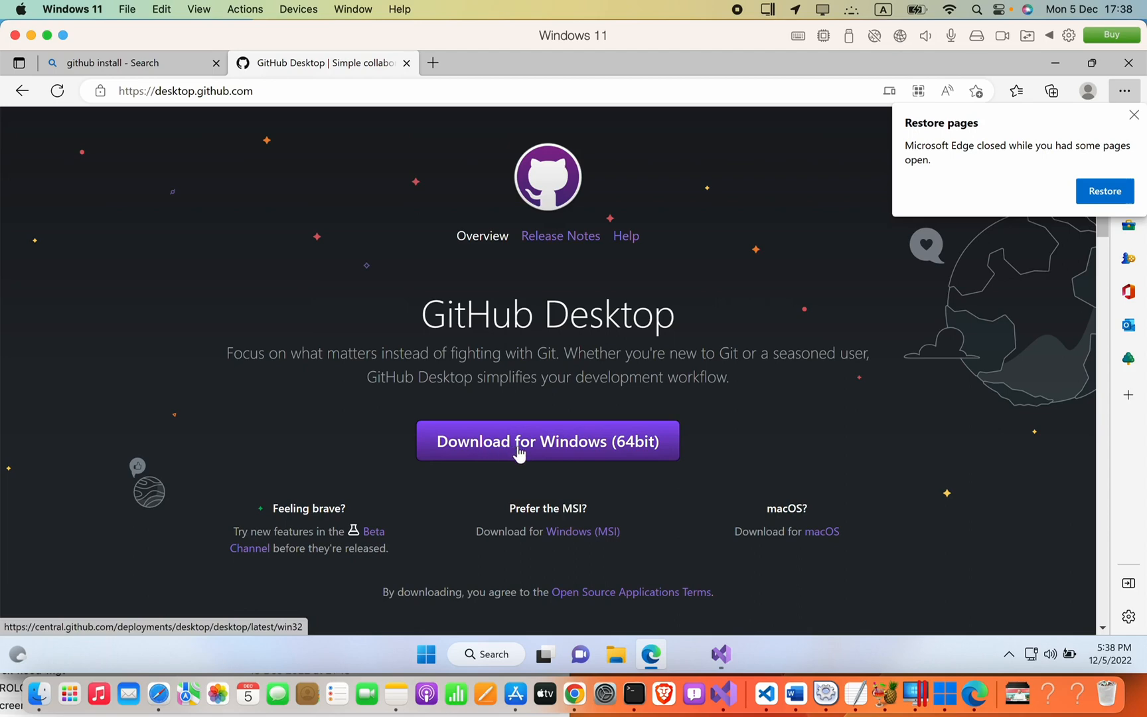
{"action": "left_click", "coordinate": [546, 440]}
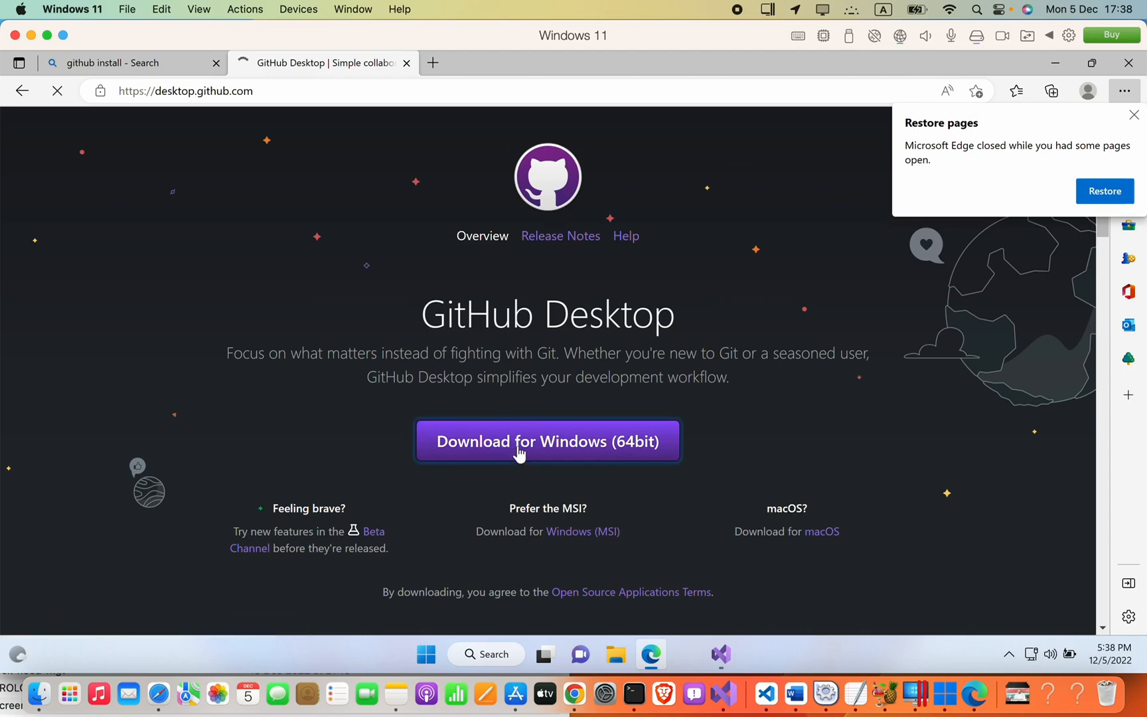
{"action": "left_click", "coordinate": [547, 441]}
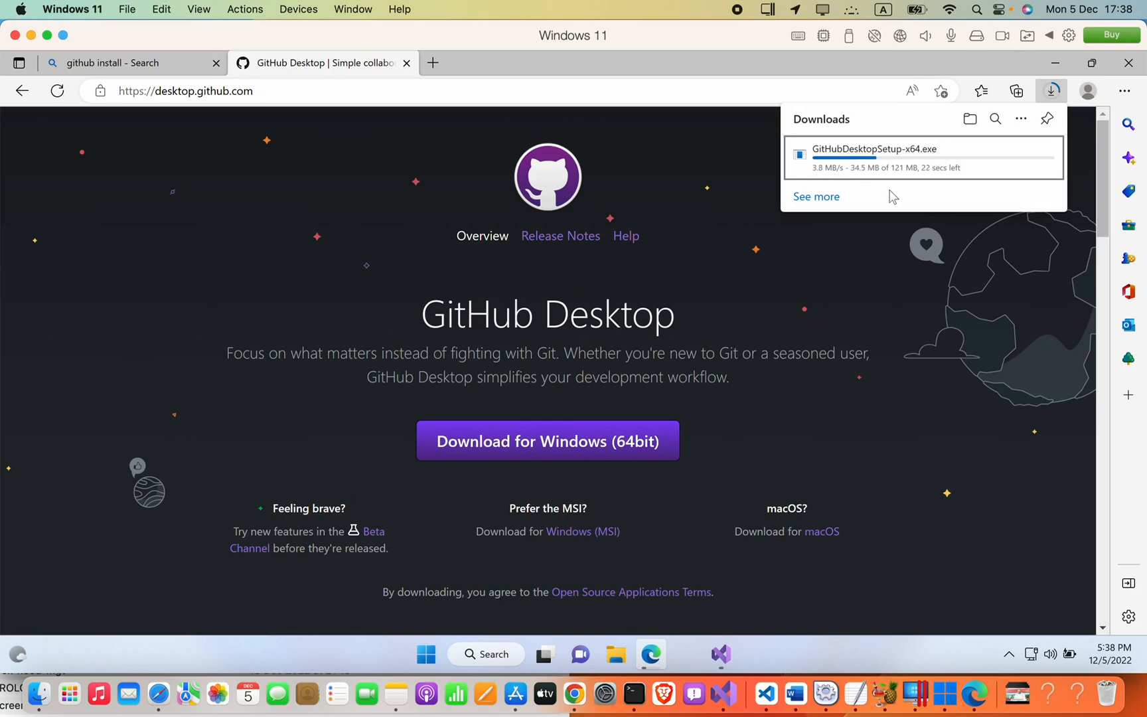
{"action": "left_click", "coordinate": [948, 8]}
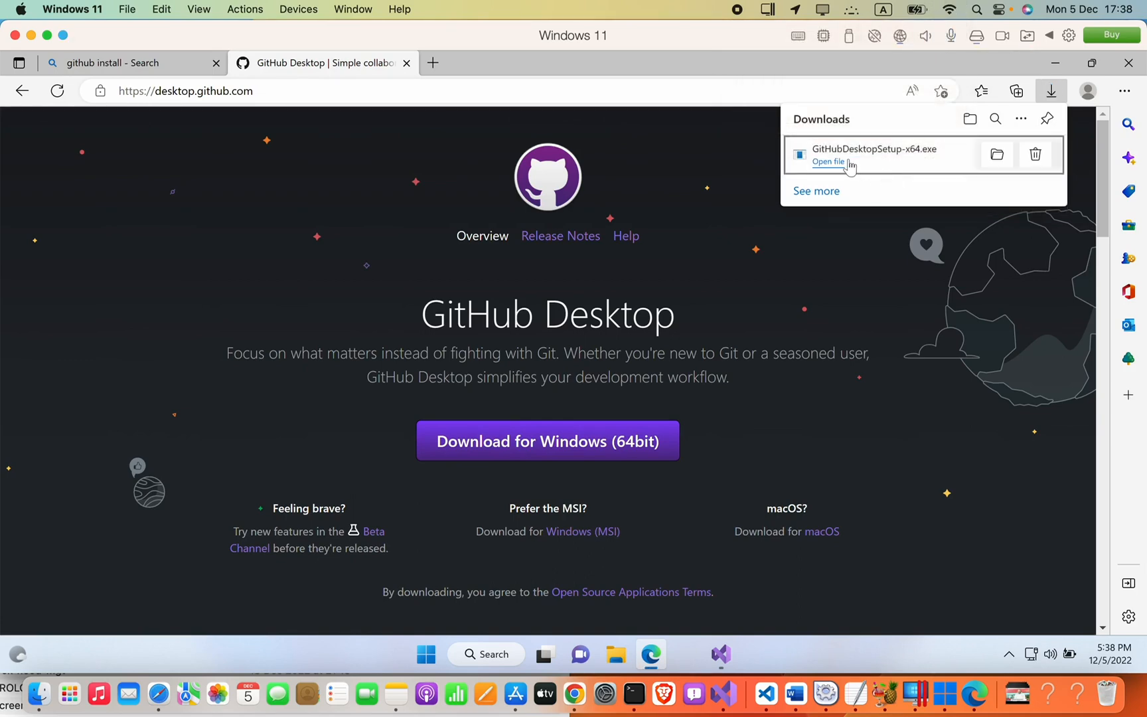
{"action": "mouse_move", "coordinate": [834, 171]}
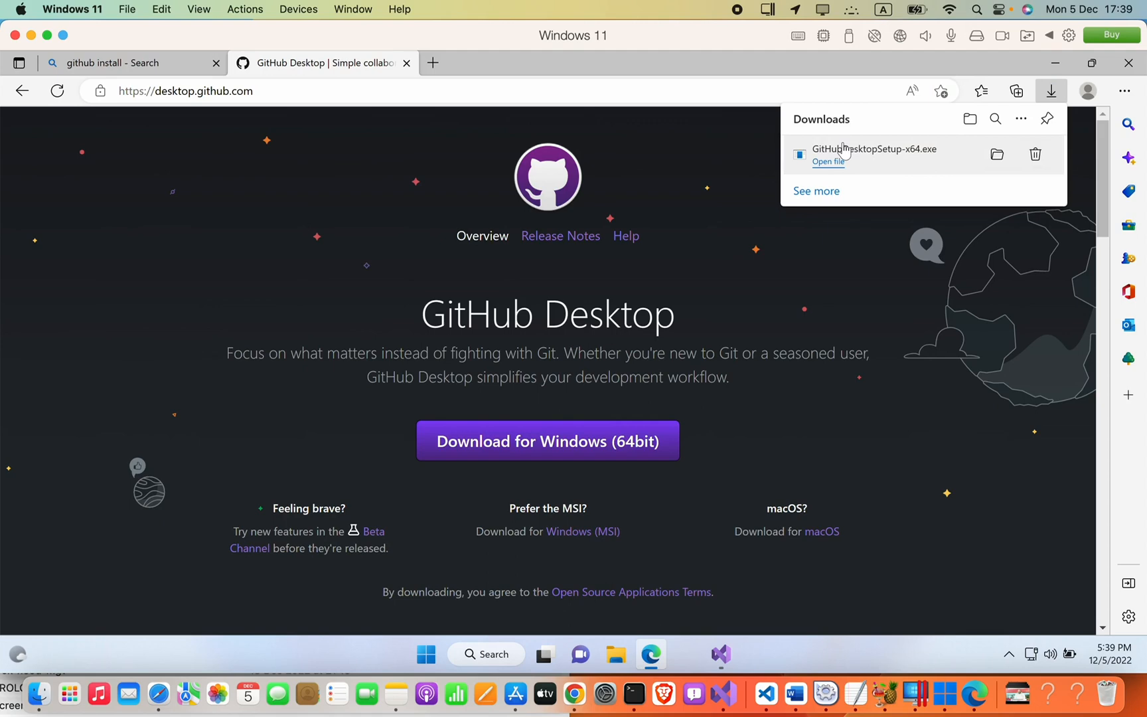
Run the downloaded installer and start the GitHub.com sign-in from the welcome screen
{"action": "left_click", "coordinate": [827, 162]}
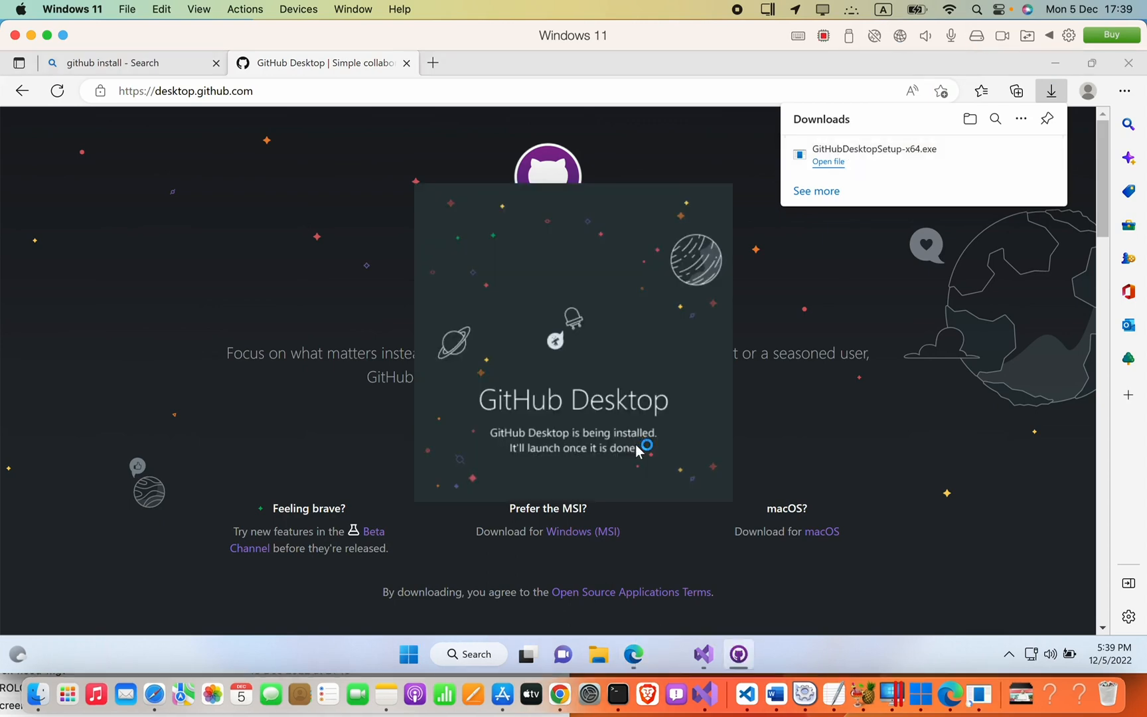
{"action": "mouse_move", "coordinate": [748, 643]}
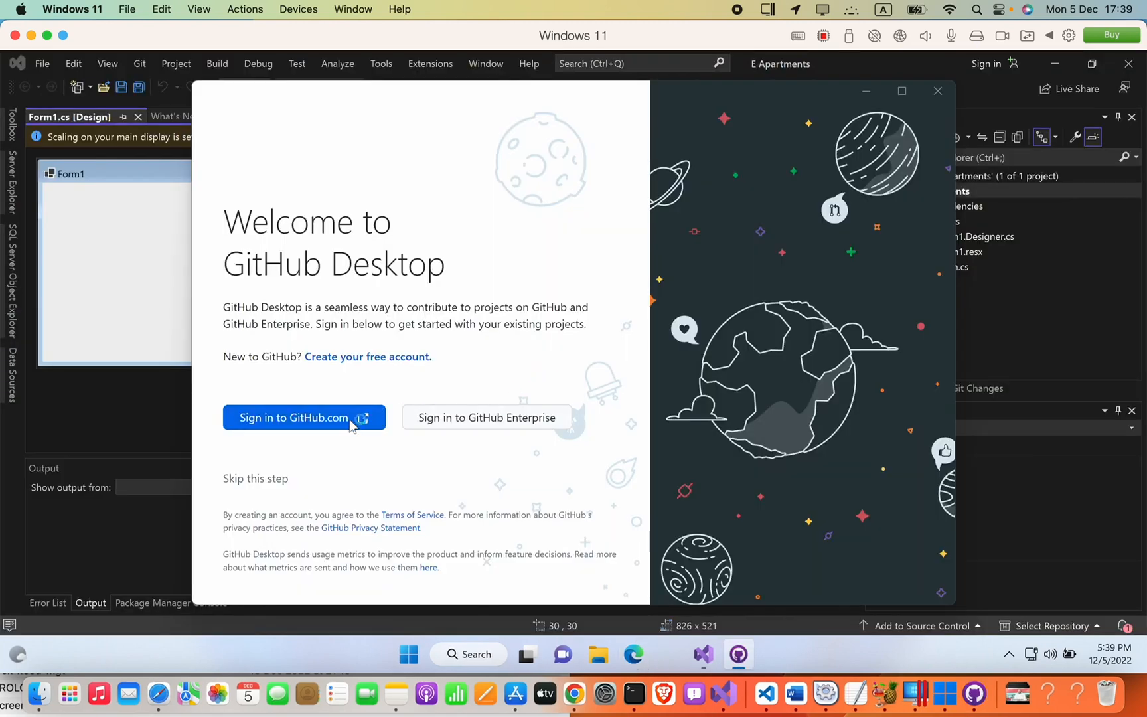
{"action": "mouse_move", "coordinate": [456, 410]}
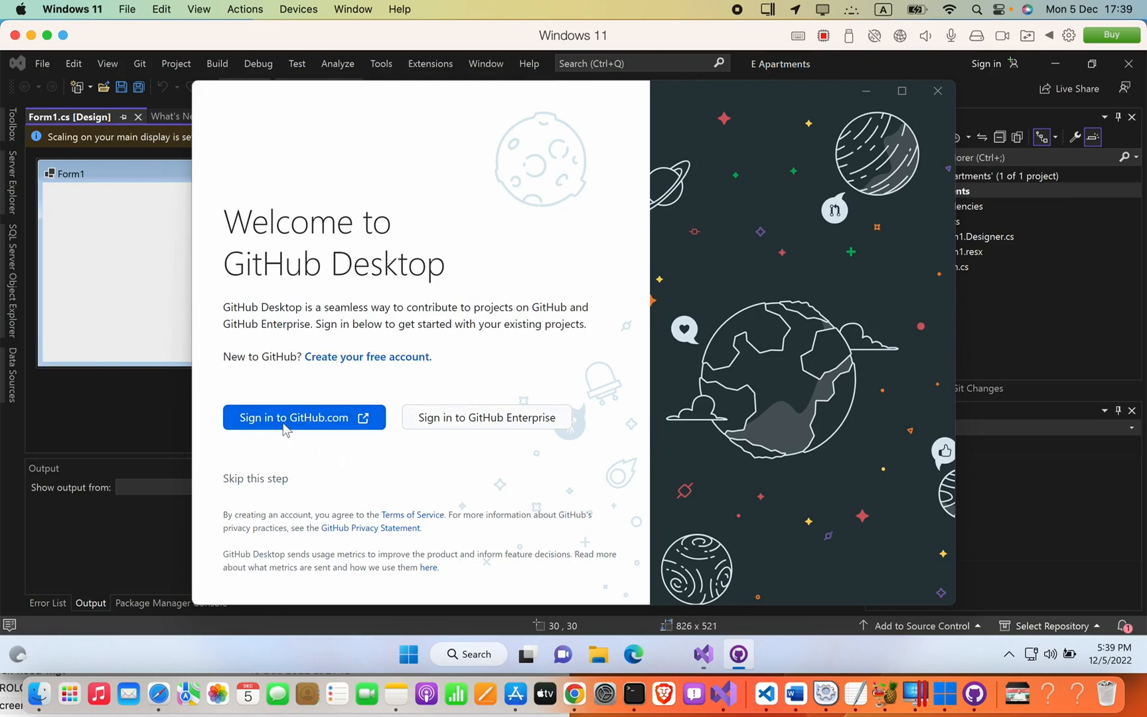
{"action": "left_click", "coordinate": [304, 417]}
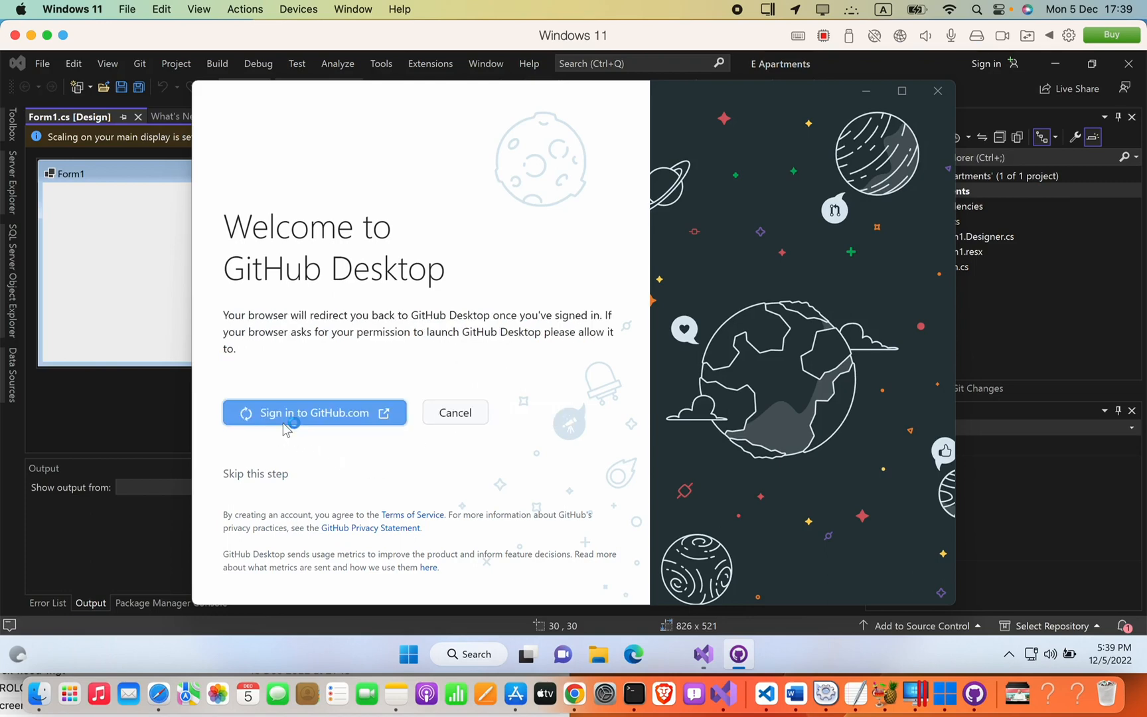
Enter the emailed device verification code and verify this device
{"action": "left_click", "coordinate": [314, 411]}
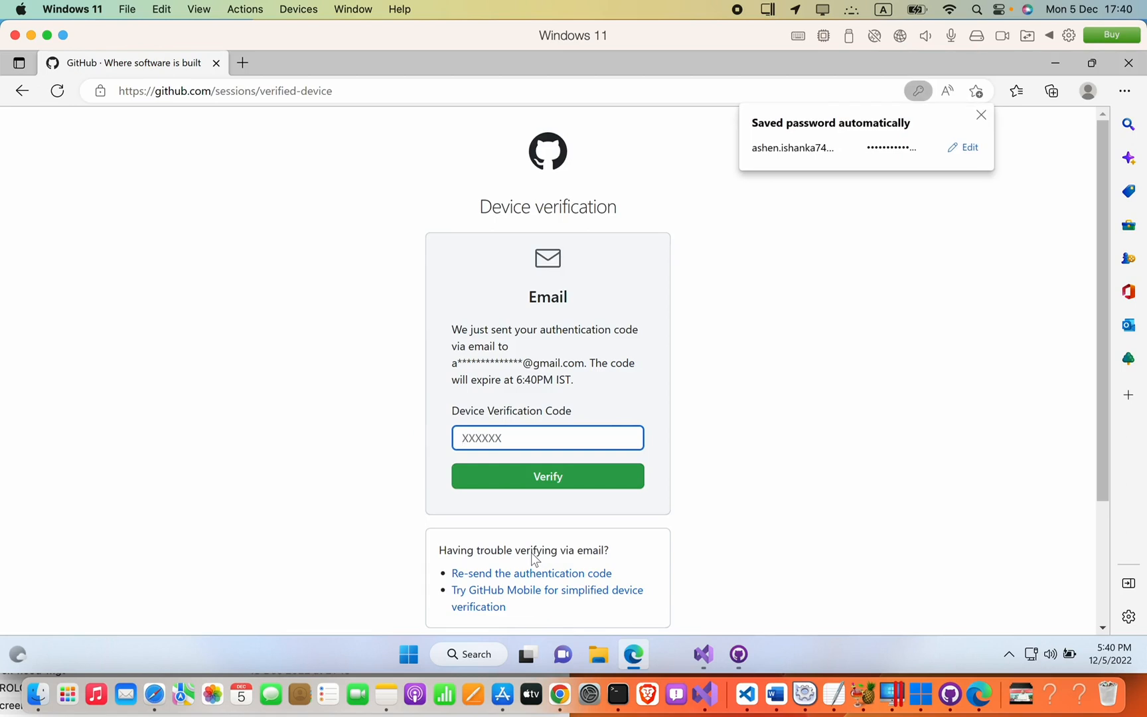
{"action": "mouse_move", "coordinate": [669, 380]}
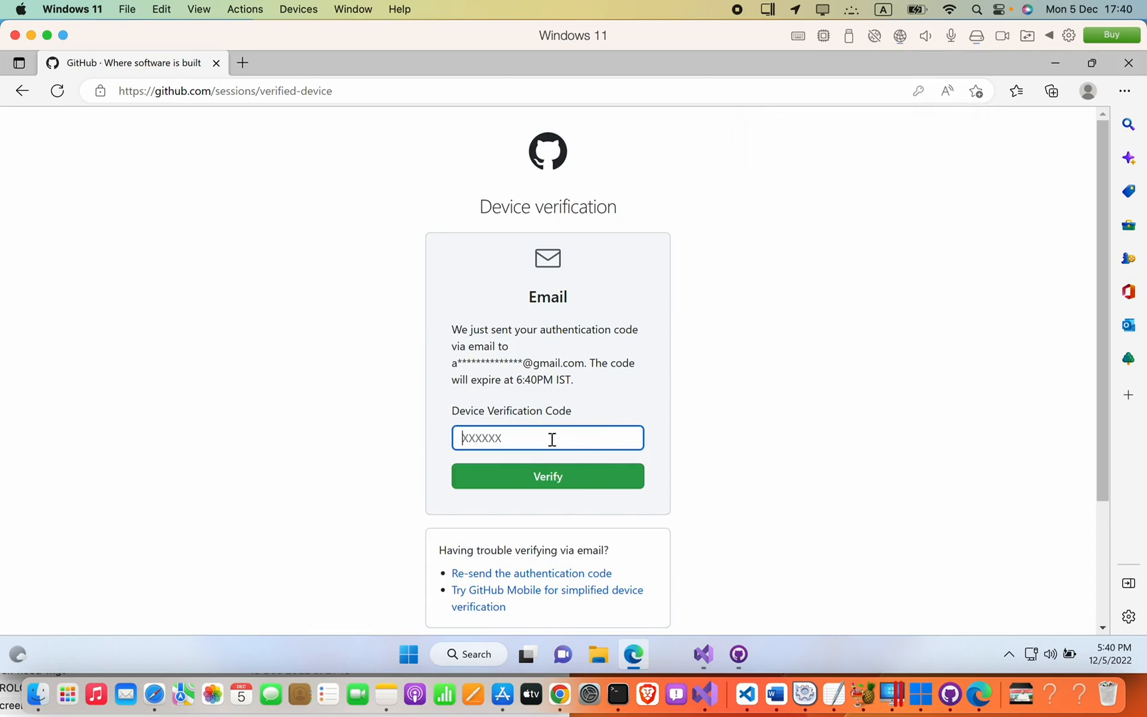
{"action": "type", "text": "80"}
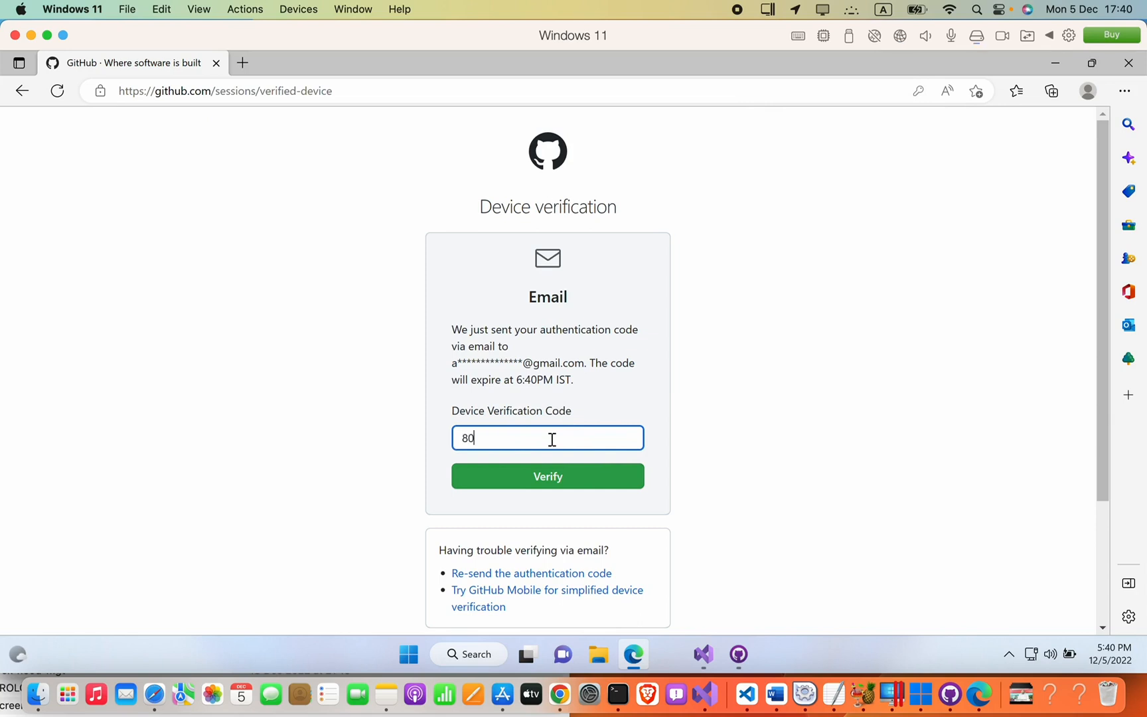
{"action": "type", "text": "30"}
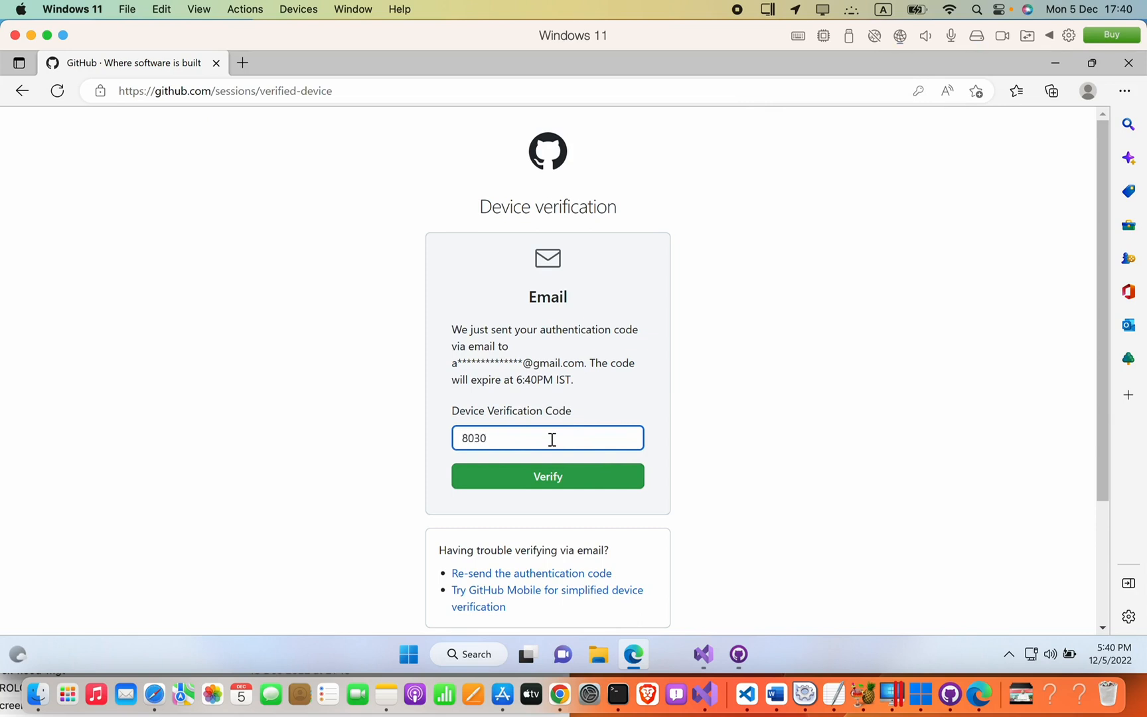
{"action": "left_click", "coordinate": [547, 476]}
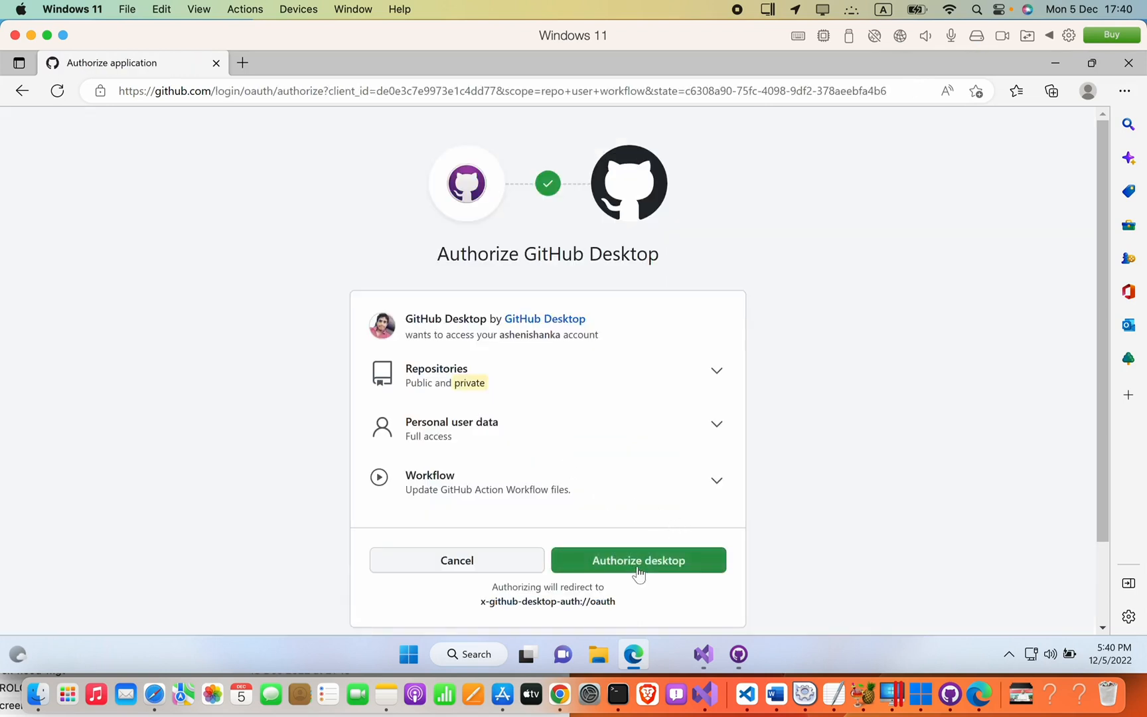
Authorize GitHub Desktop, return to the app and accept the Git name and email
{"action": "left_click", "coordinate": [638, 560]}
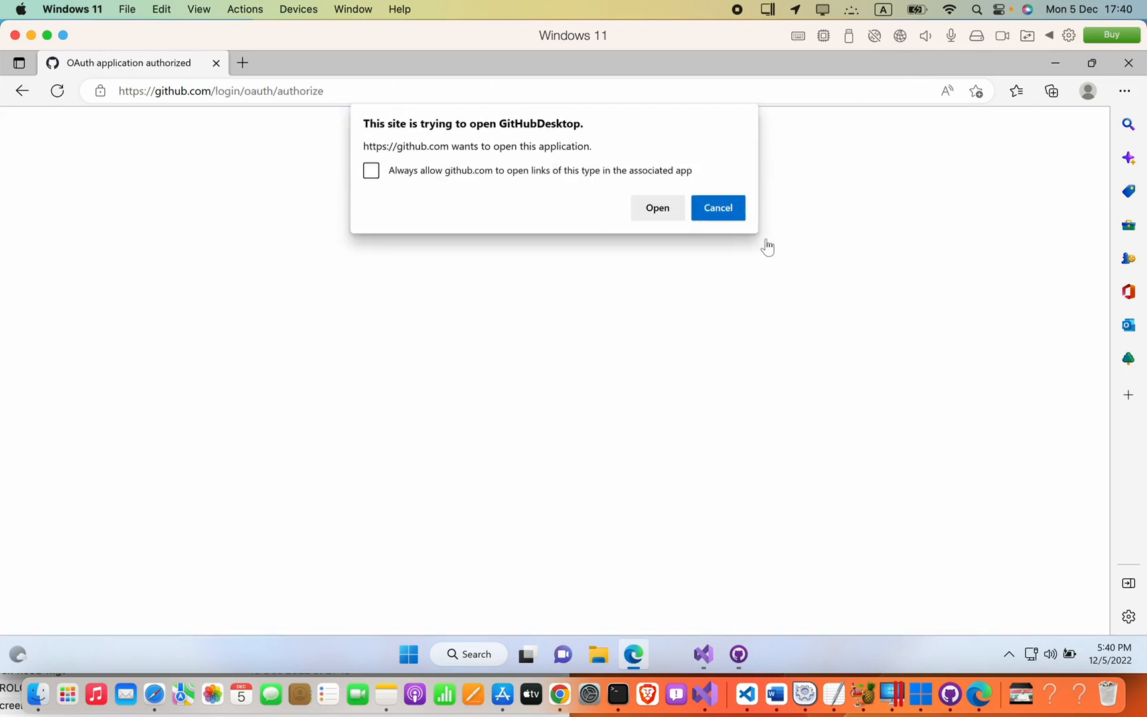
{"action": "left_click", "coordinate": [657, 208]}
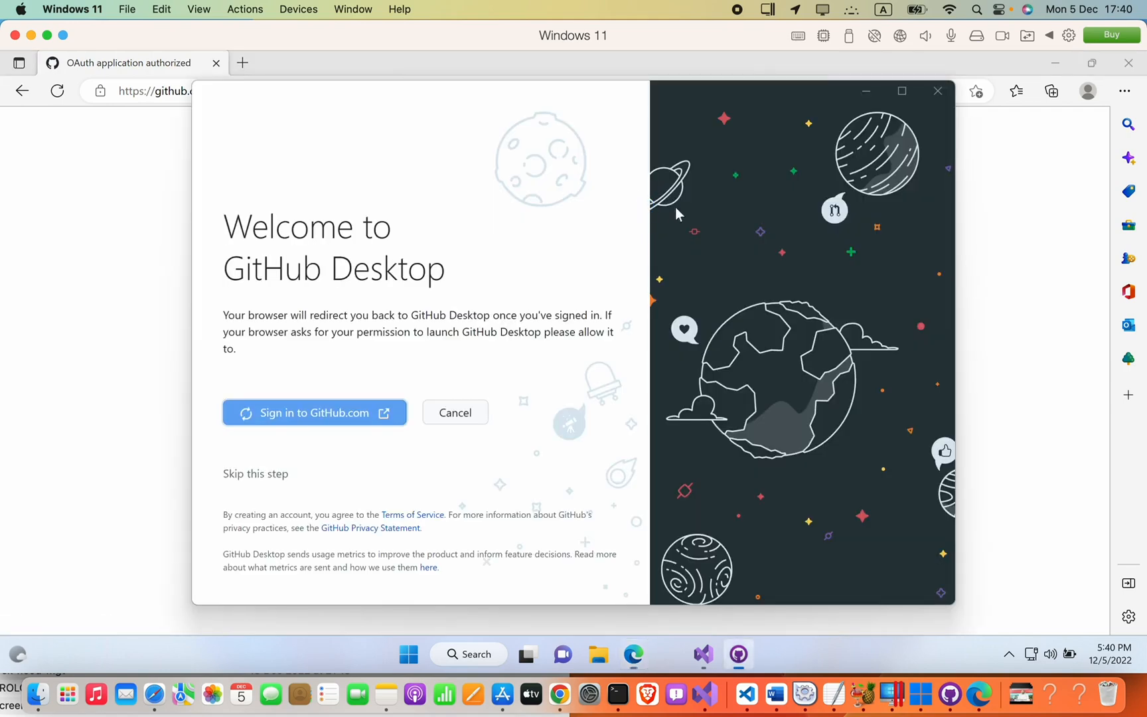
{"action": "mouse_move", "coordinate": [655, 207]}
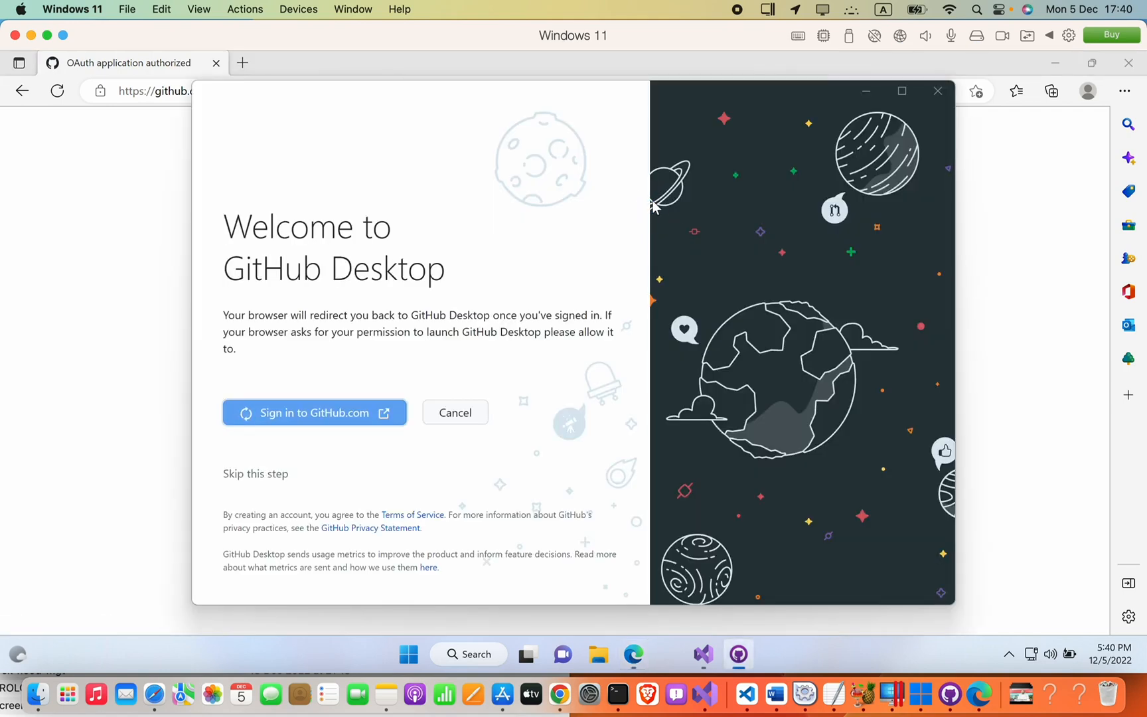
{"action": "left_click", "coordinate": [314, 413]}
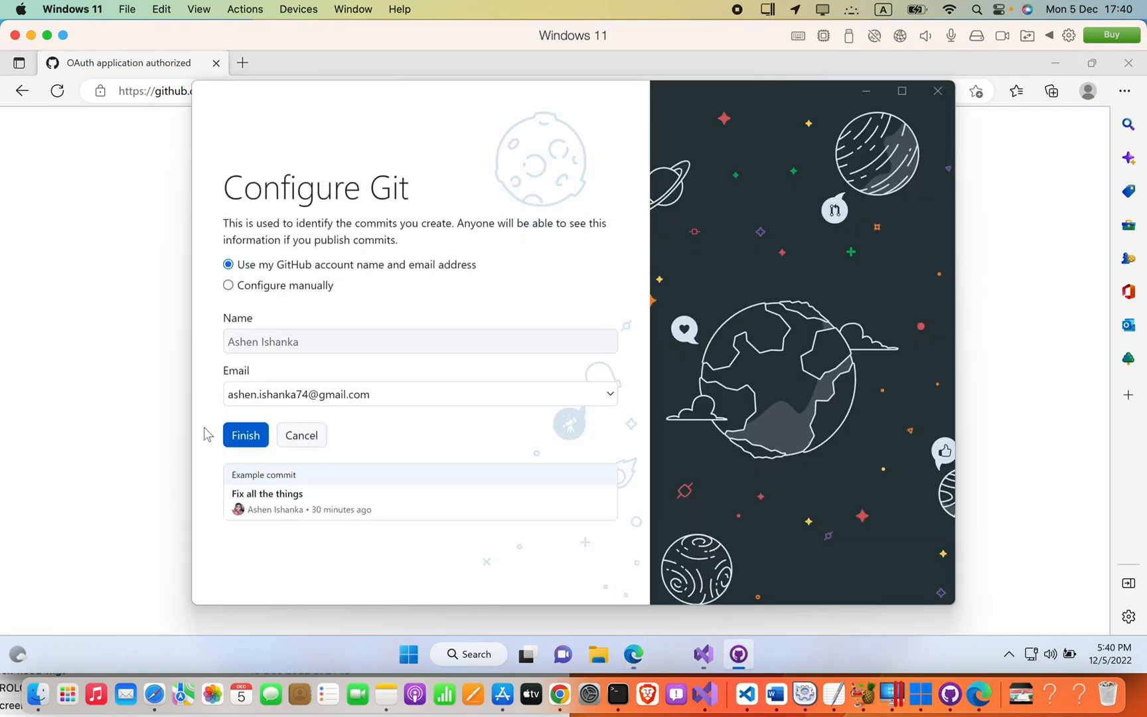
{"action": "left_click", "coordinate": [245, 435]}
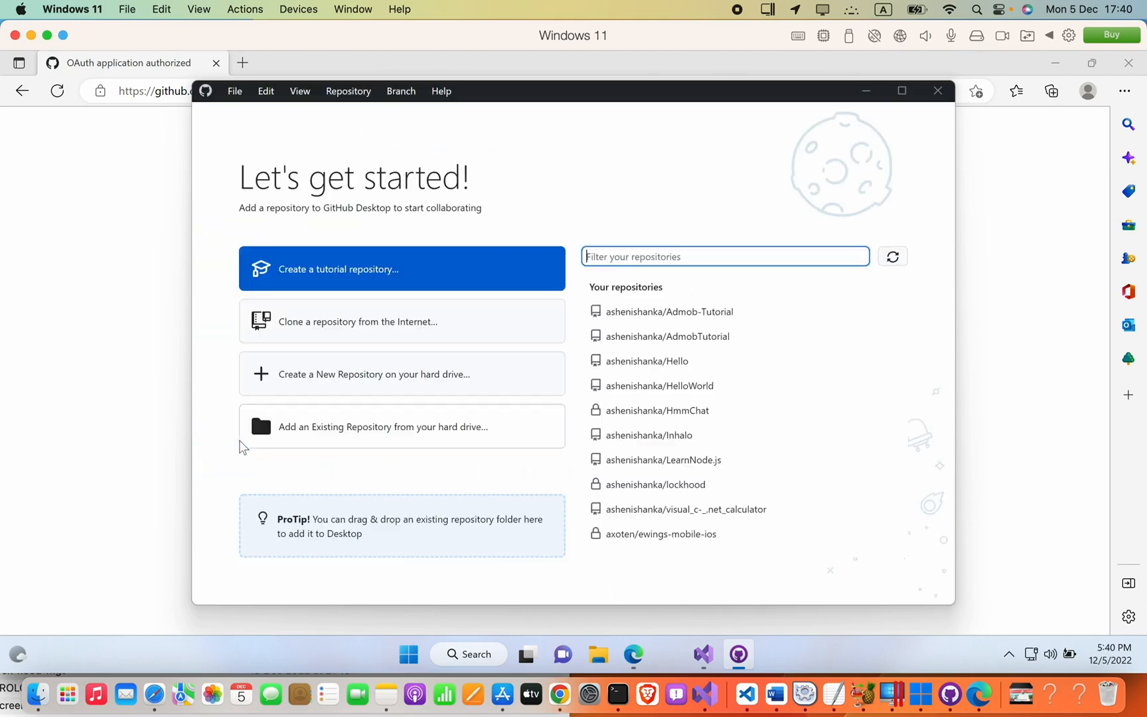
{"action": "mouse_move", "coordinate": [392, 284]}
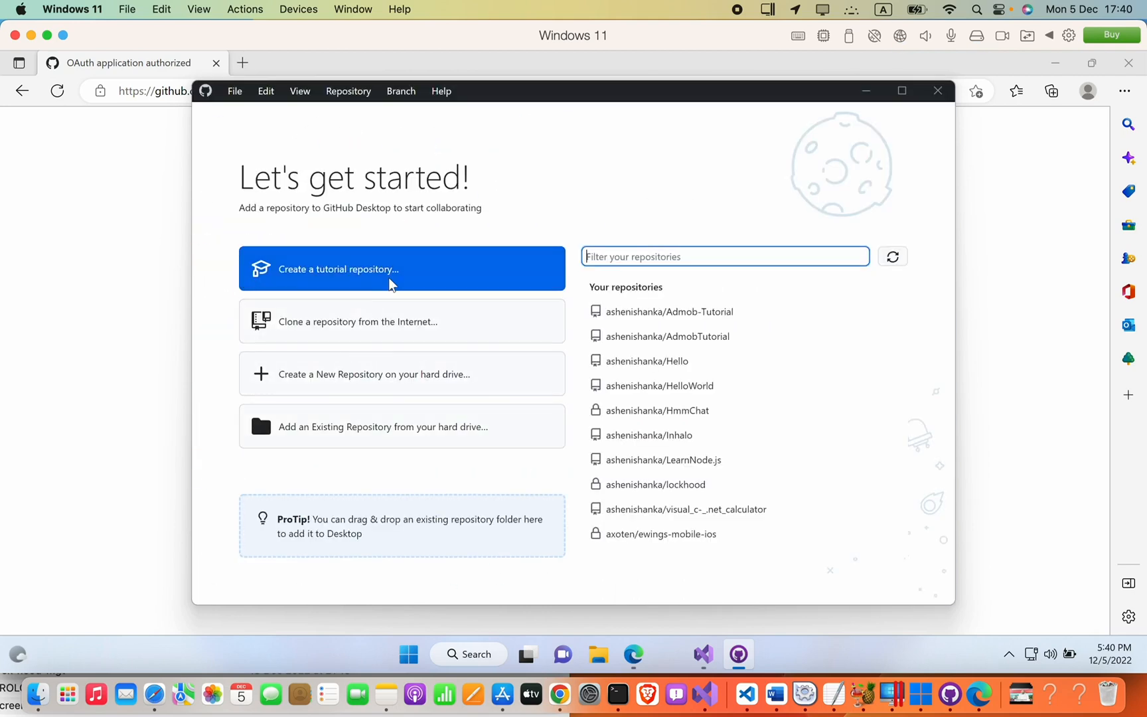
{"action": "mouse_move", "coordinate": [400, 232]}
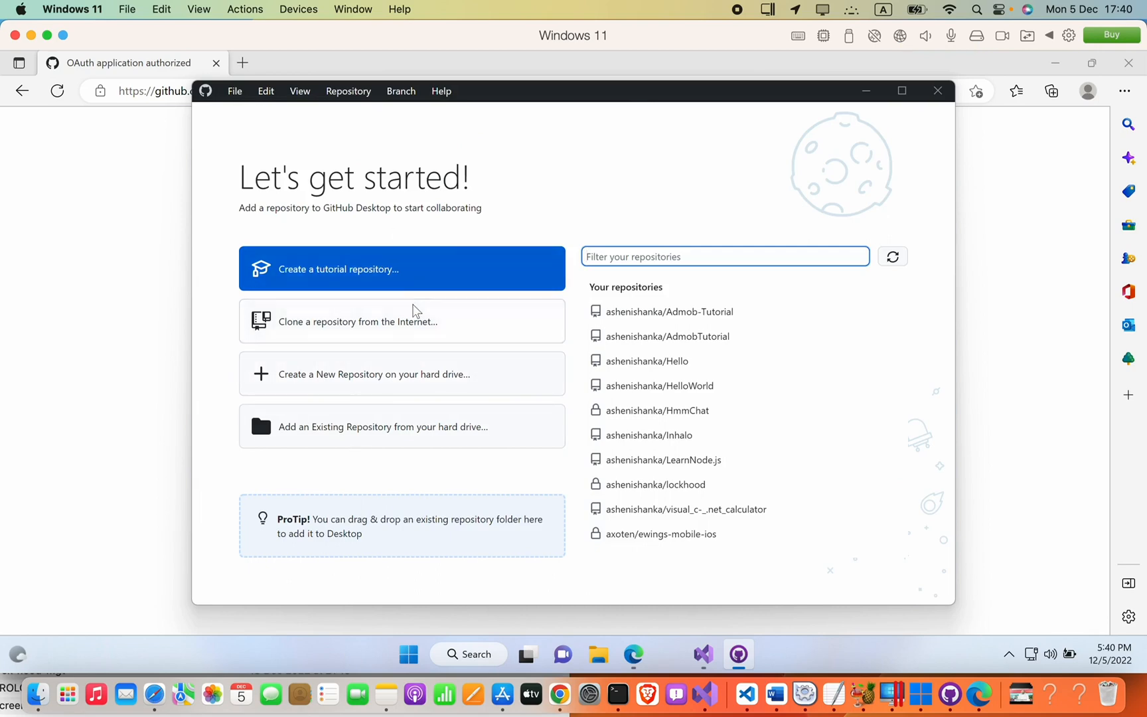
{"action": "mouse_move", "coordinate": [431, 406]}
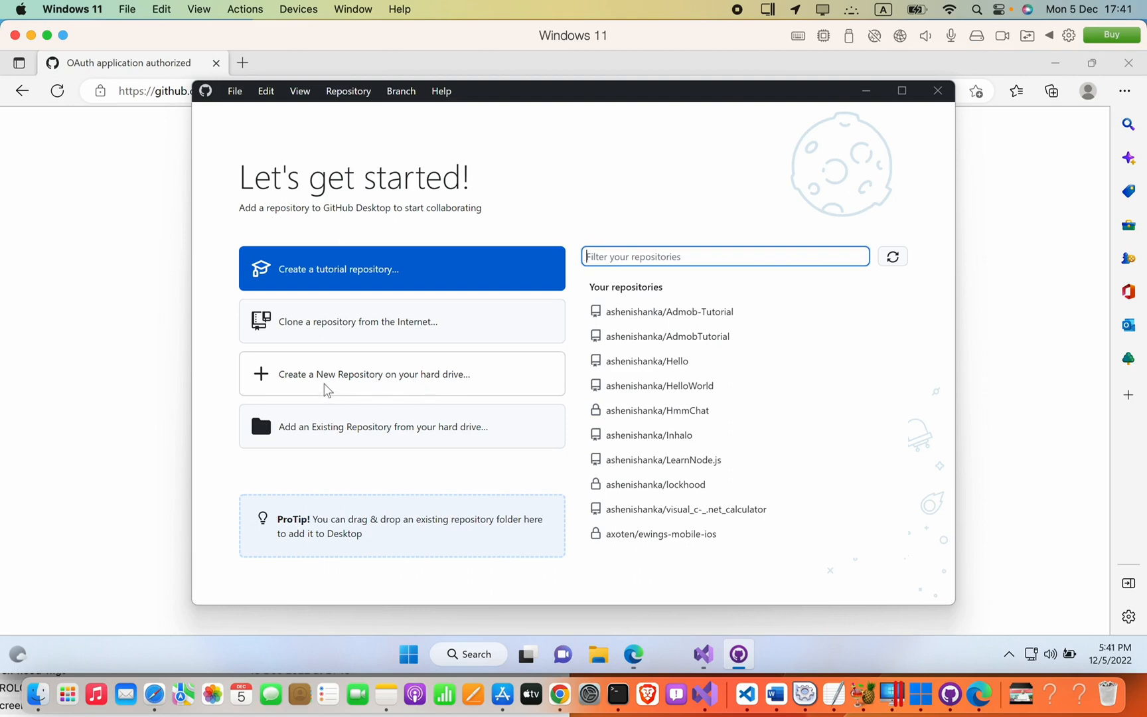
{"action": "mouse_move", "coordinate": [462, 392]}
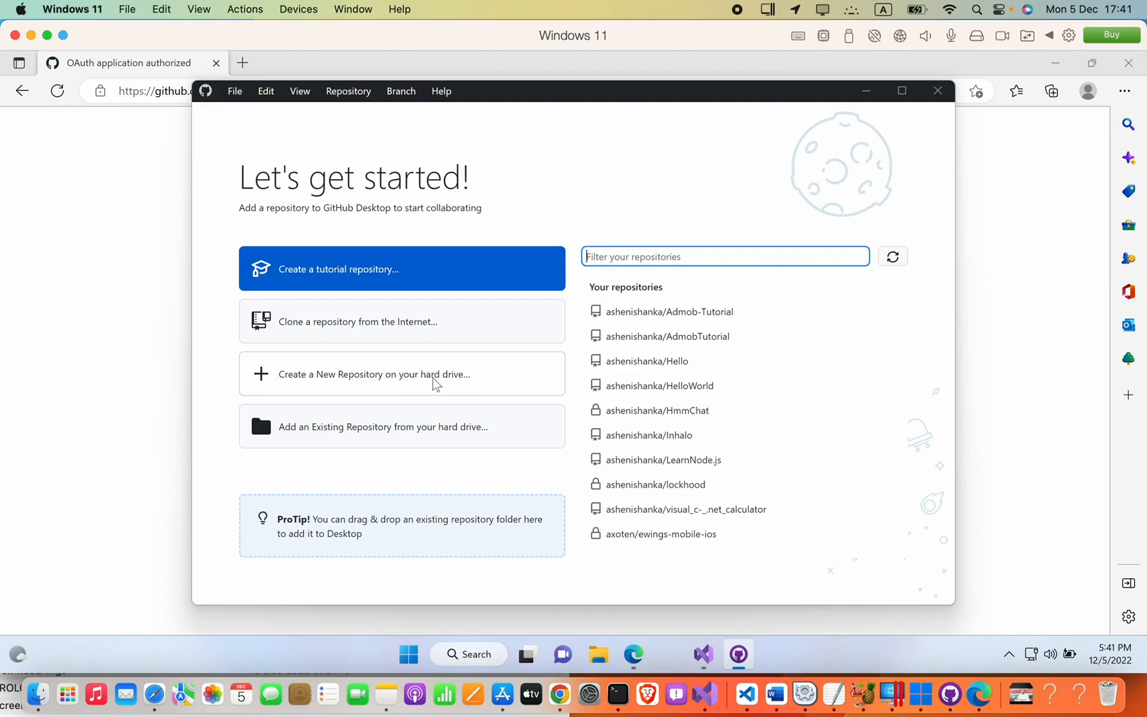
{"action": "mouse_move", "coordinate": [400, 444]}
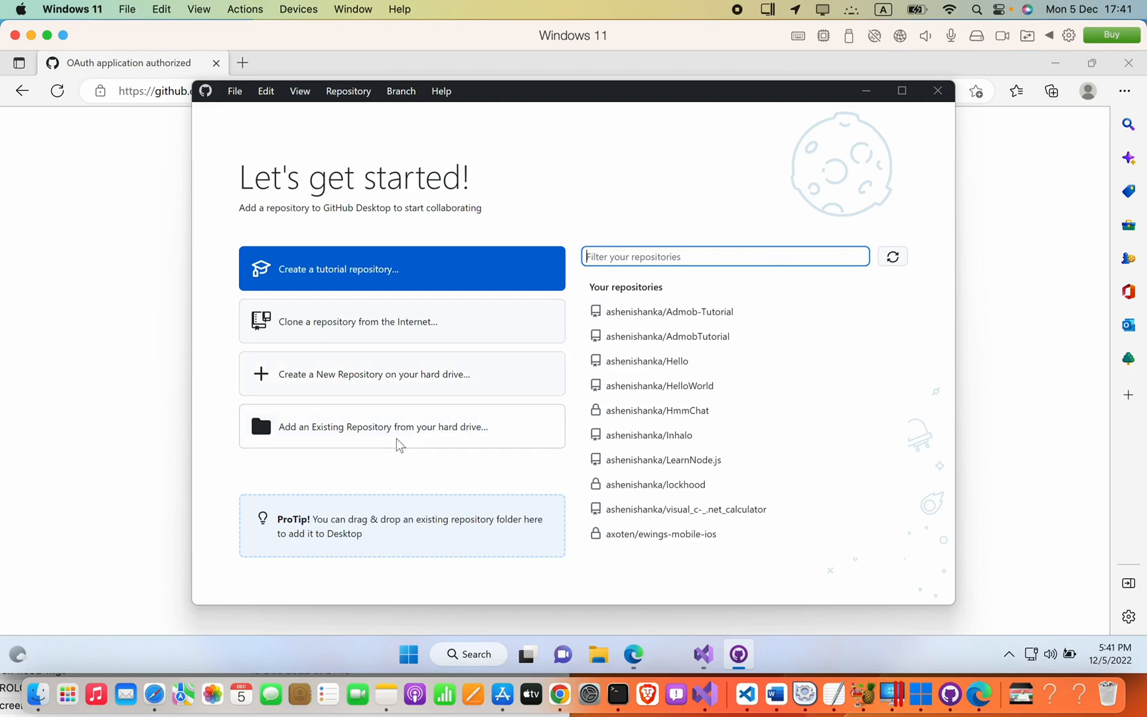
{"action": "mouse_move", "coordinate": [359, 431]}
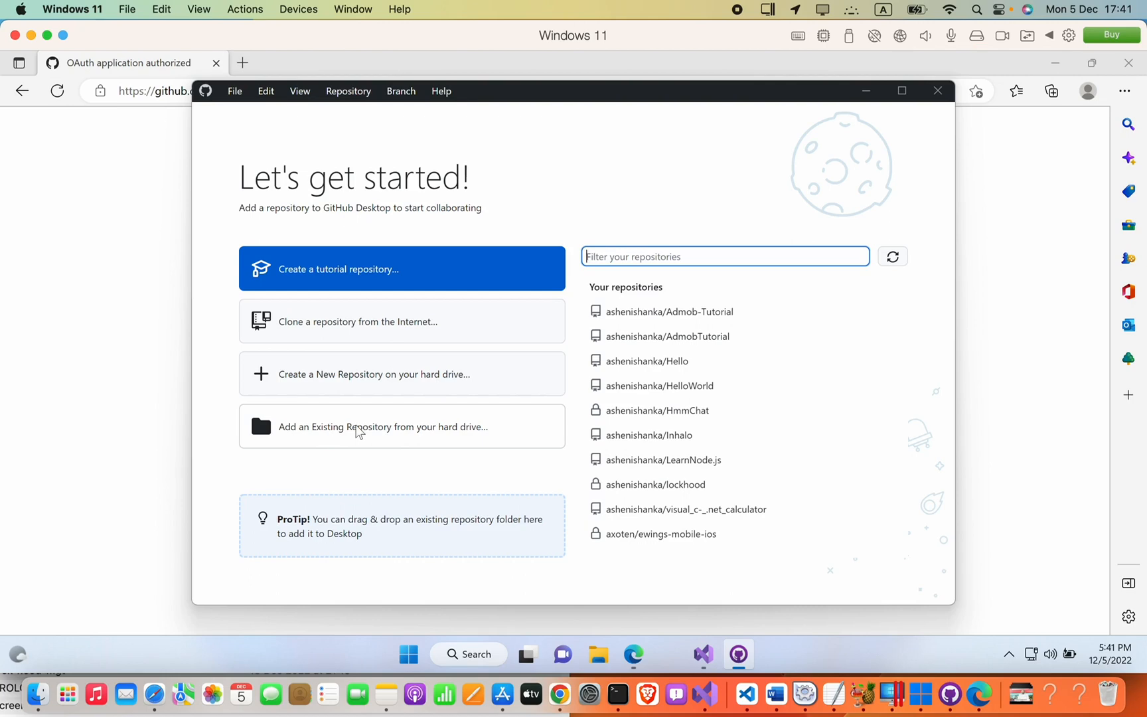
{"action": "mouse_move", "coordinate": [384, 395]}
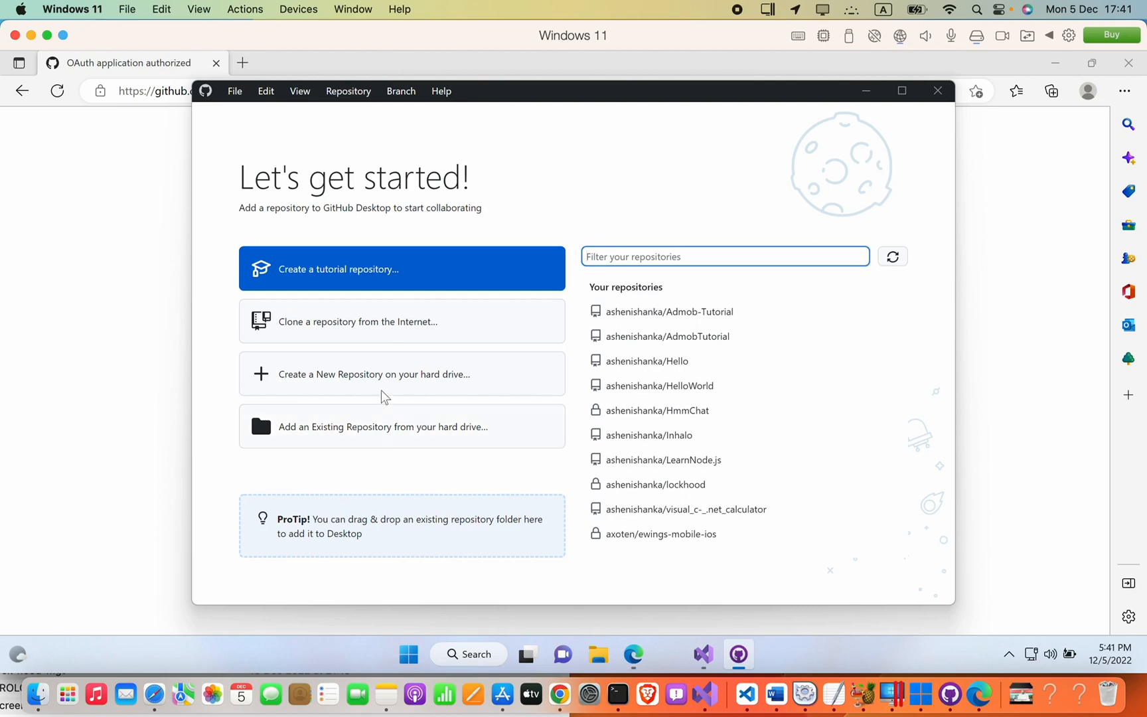
Create a local repository named E-Apartment initialized with a README
{"action": "left_click", "coordinate": [373, 374]}
{"action": "type", "text": "E Apa"}
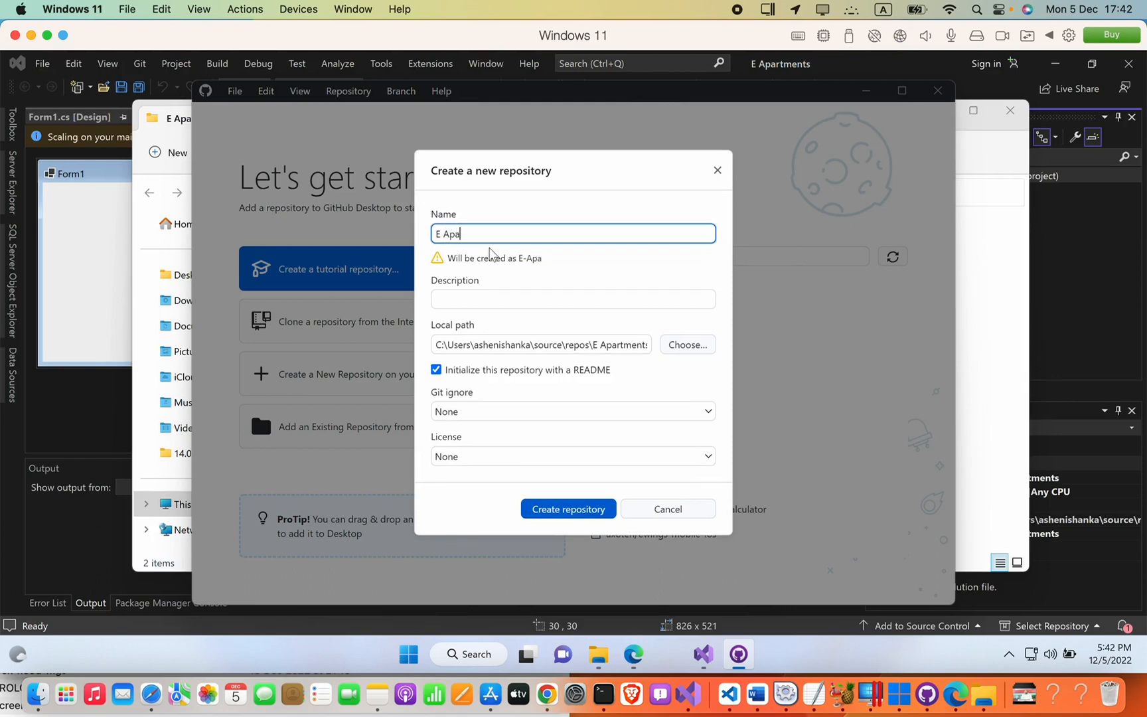
{"action": "type", "text": "rtment"}
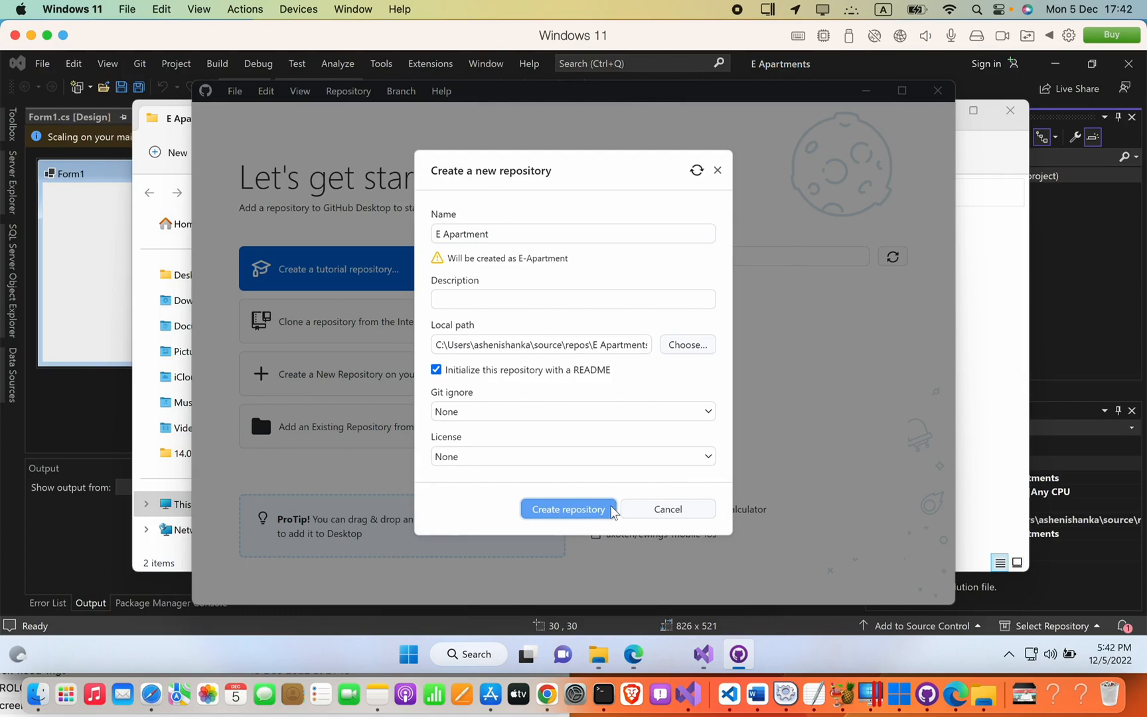
{"action": "left_click", "coordinate": [567, 509]}
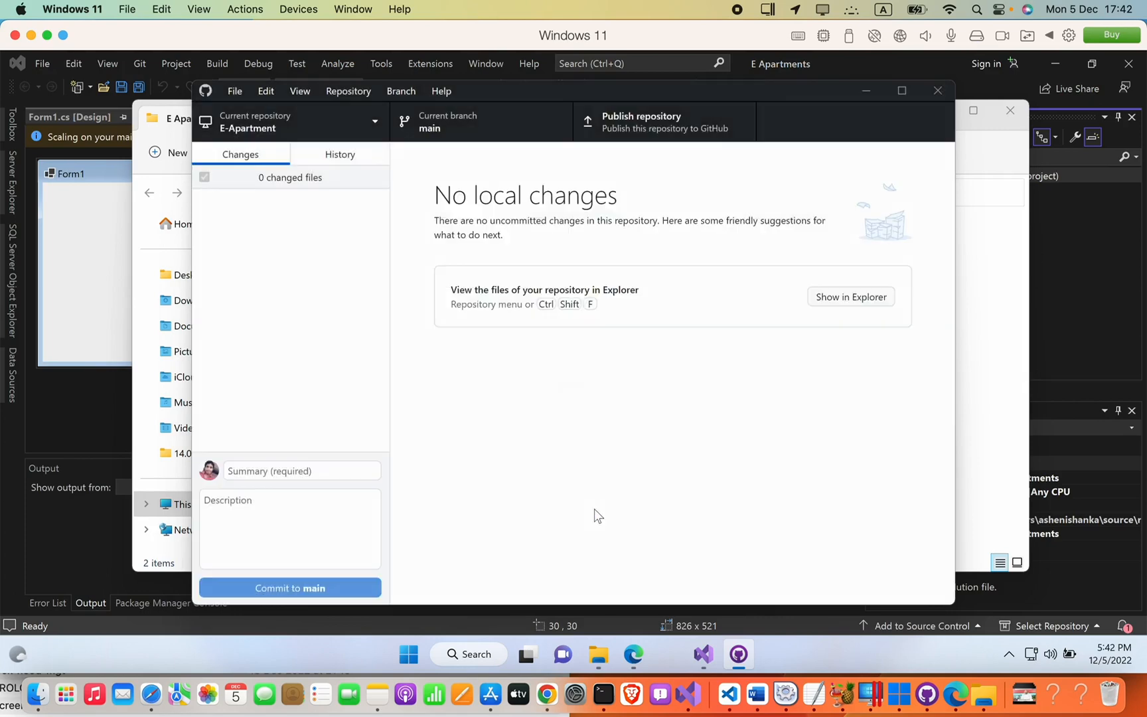
Publish E-Apartment to GitHub with the code kept private, then return to Edge
{"action": "left_click", "coordinate": [290, 588]}
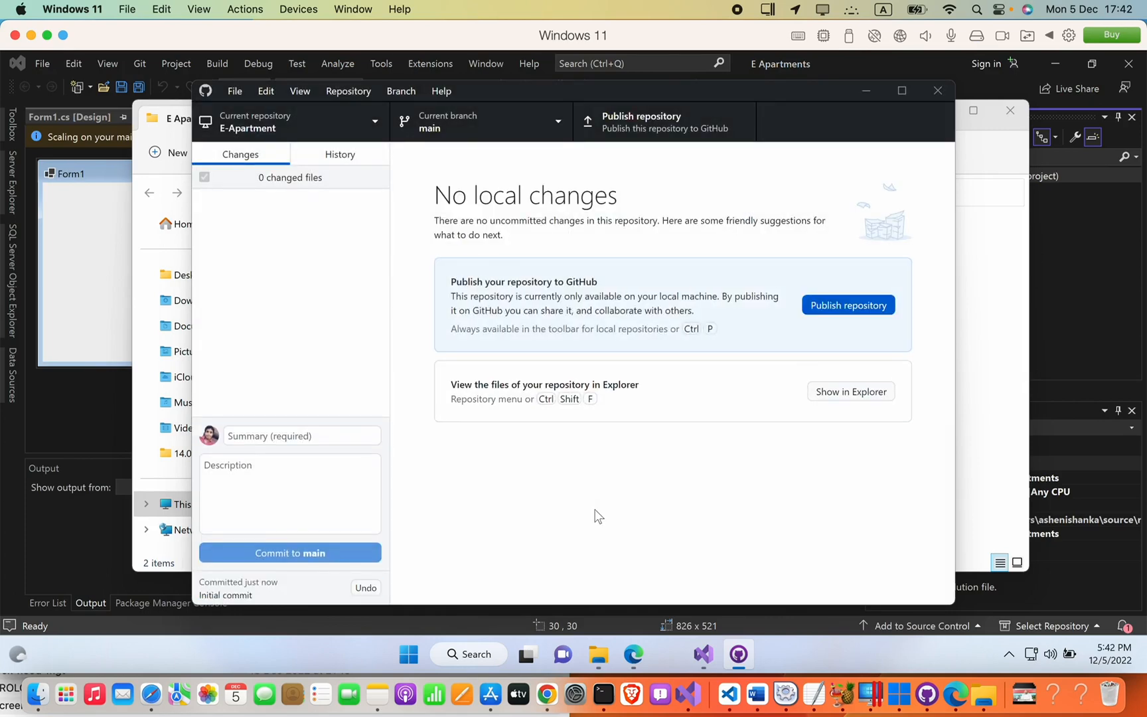
{"action": "mouse_move", "coordinate": [912, 287]}
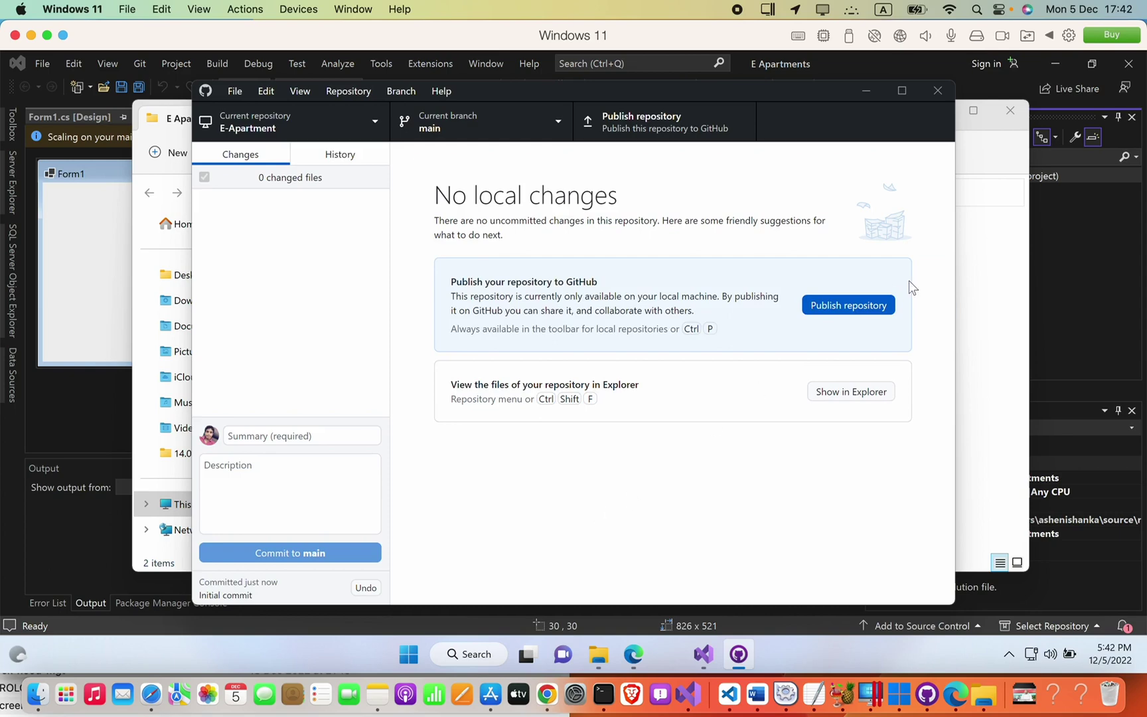
{"action": "left_click", "coordinate": [848, 305]}
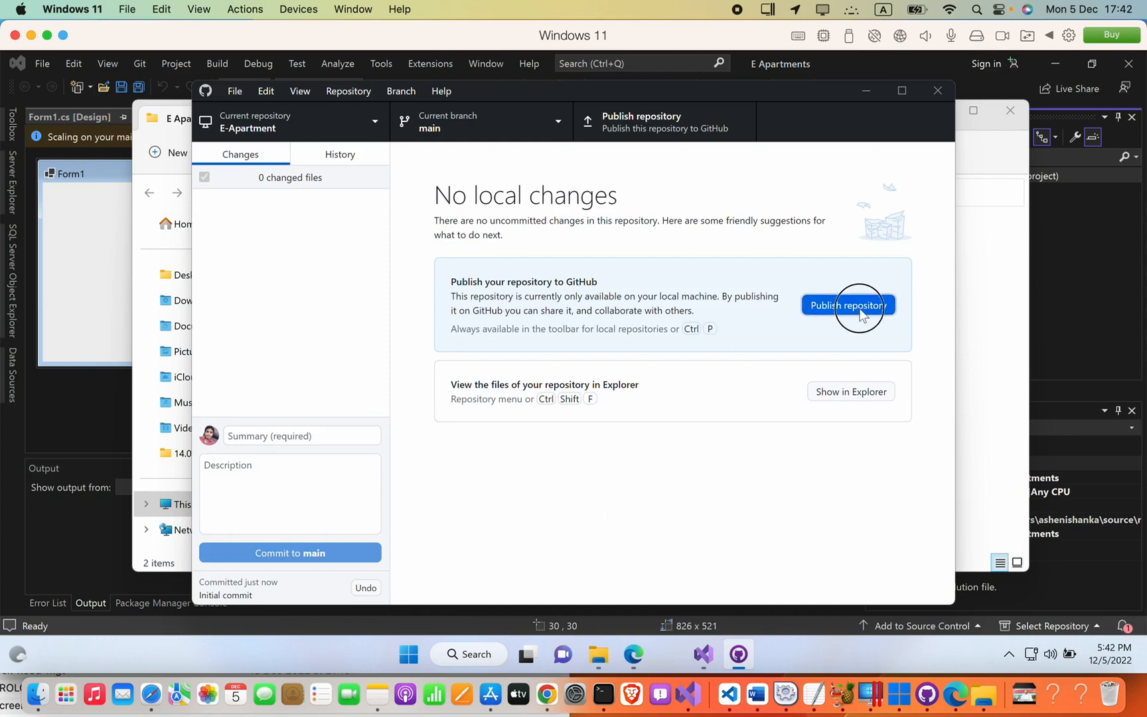
{"action": "left_click", "coordinate": [847, 306]}
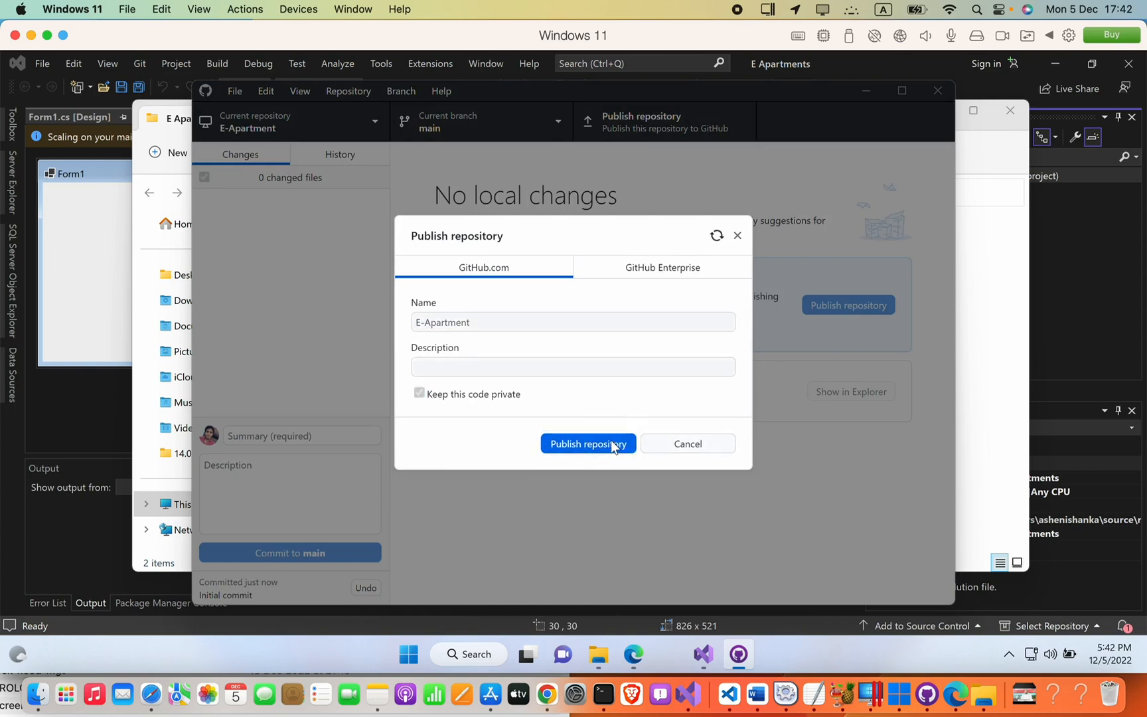
{"action": "left_click", "coordinate": [588, 443]}
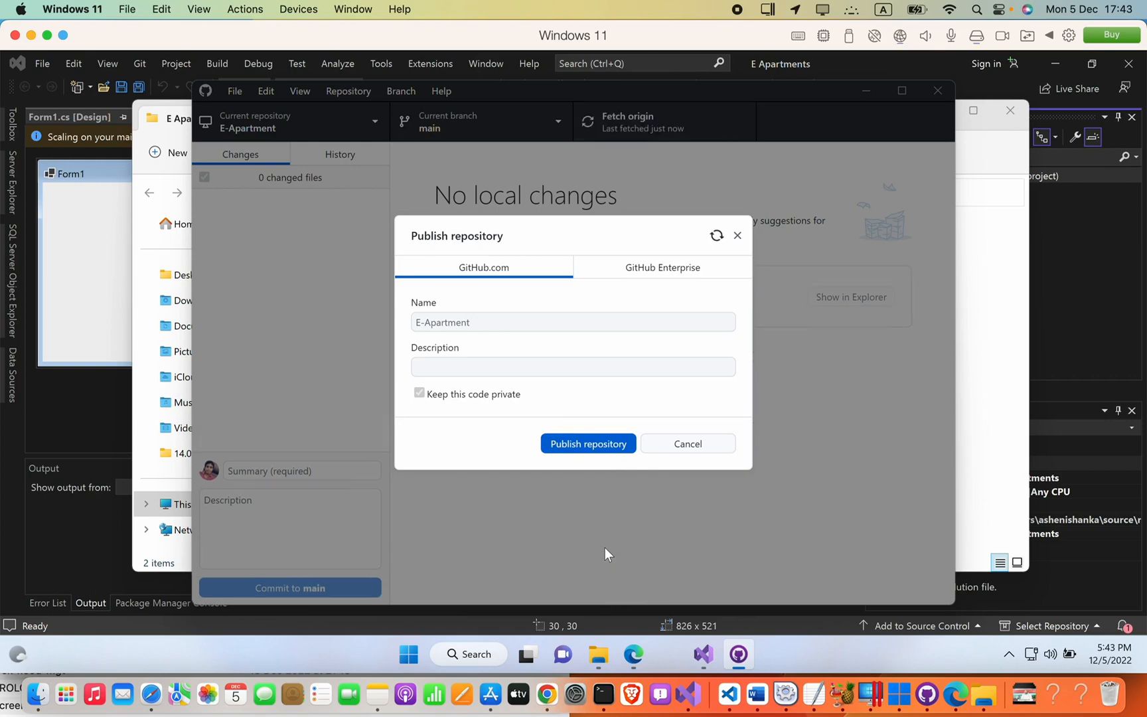
{"action": "left_click", "coordinate": [687, 444]}
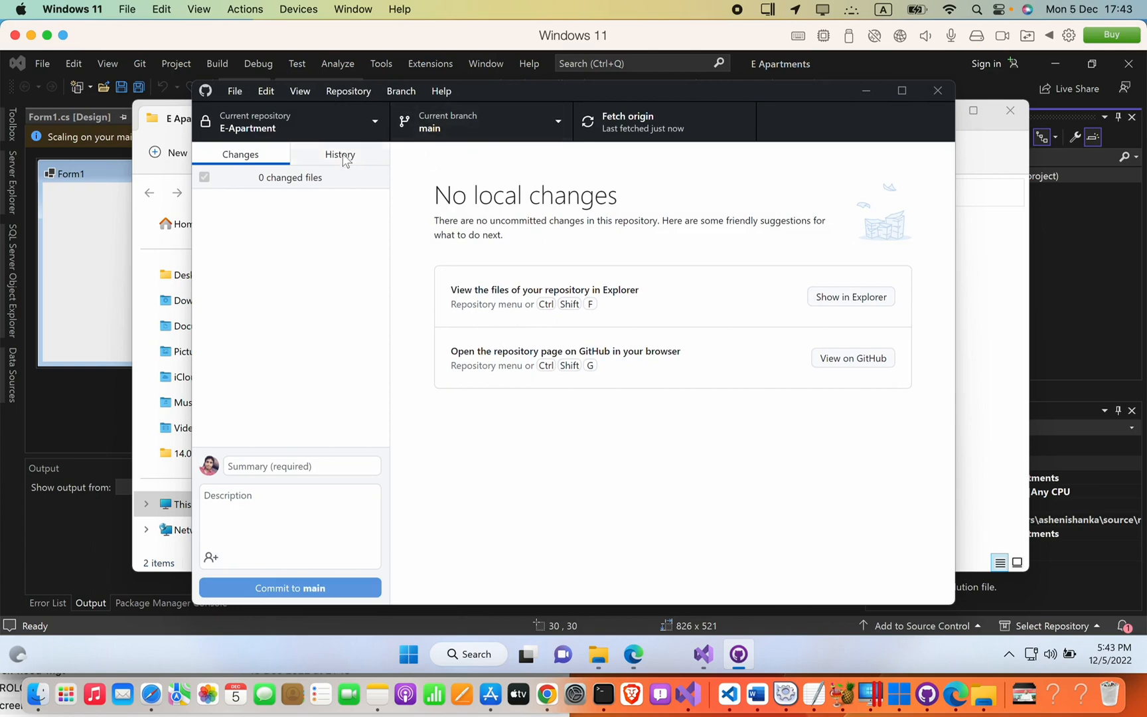
{"action": "mouse_move", "coordinate": [235, 93]}
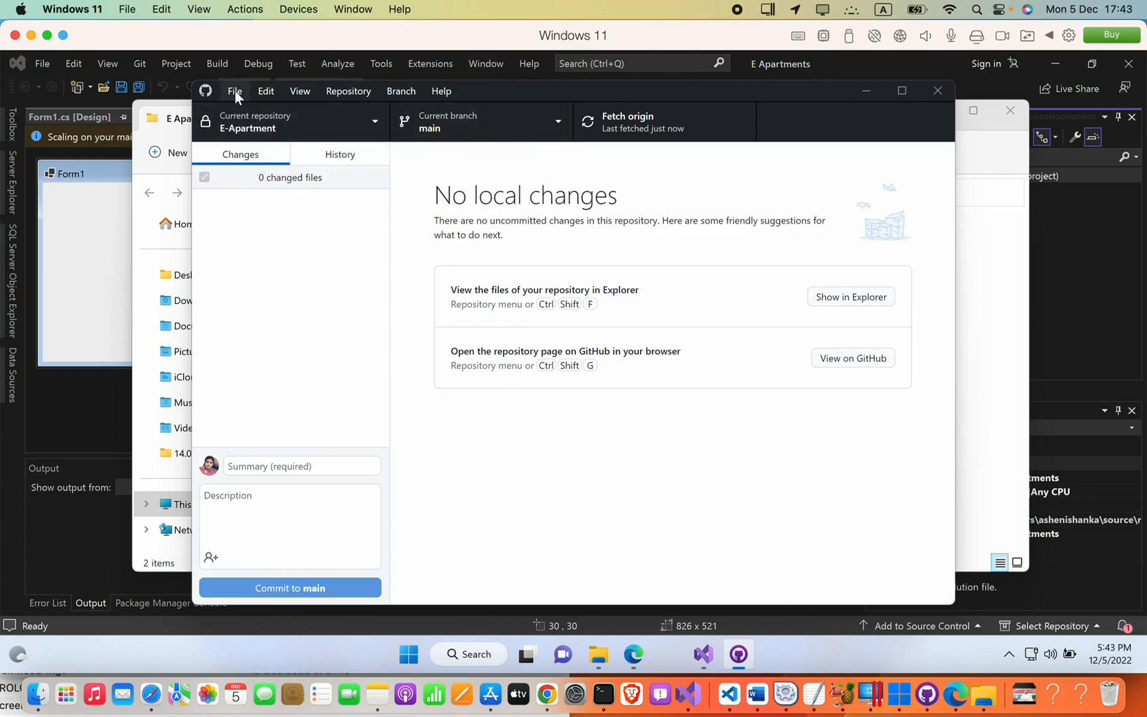
{"action": "left_click", "coordinate": [235, 90]}
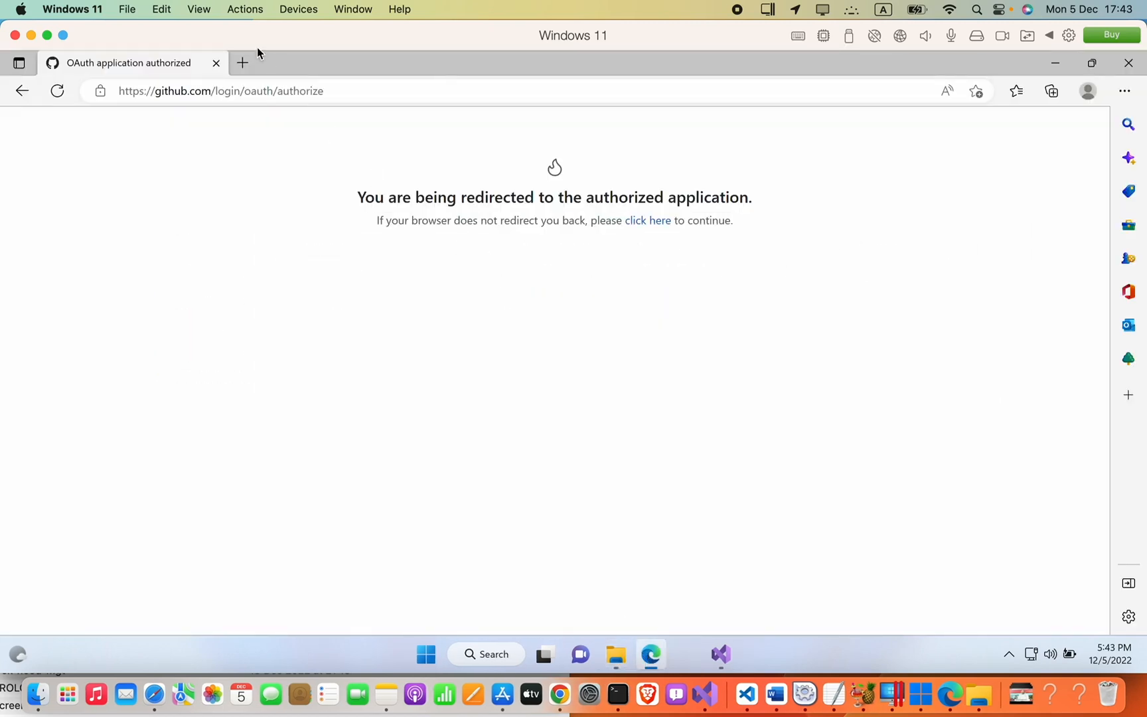
Open Your repositories from the github.com avatar menu and check E-Apartment is Private
{"action": "left_click", "coordinate": [512, 91]}
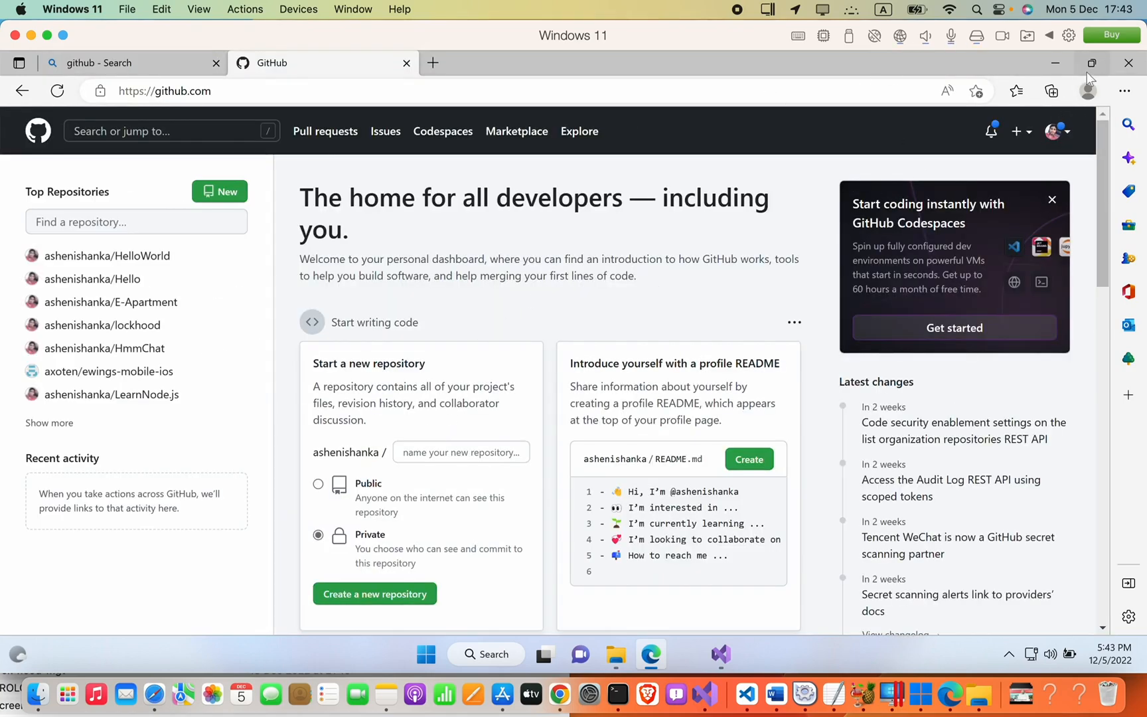
{"action": "left_click", "coordinate": [1056, 131]}
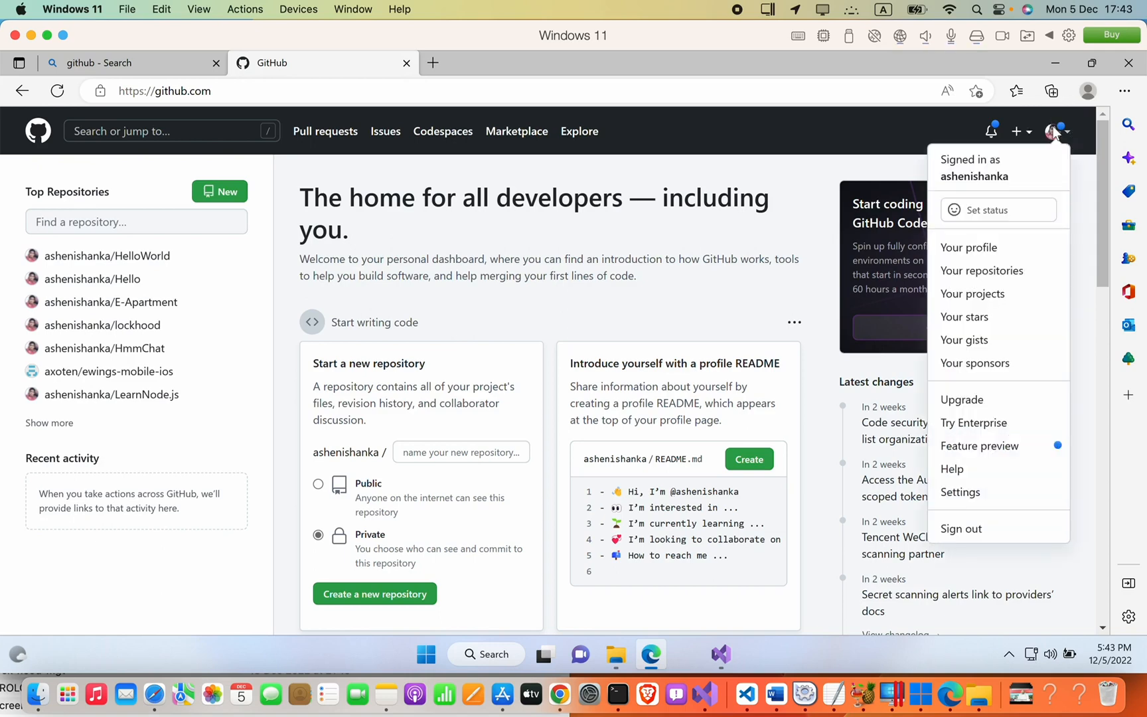
{"action": "mouse_move", "coordinate": [981, 270]}
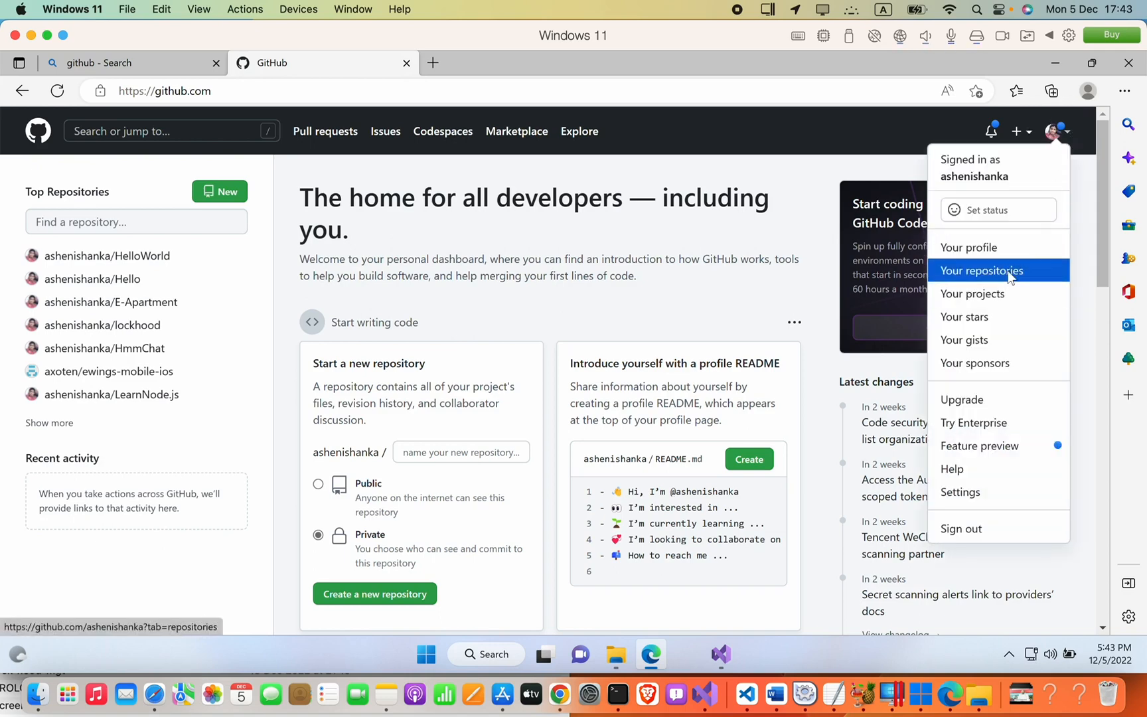
{"action": "left_click", "coordinate": [981, 270]}
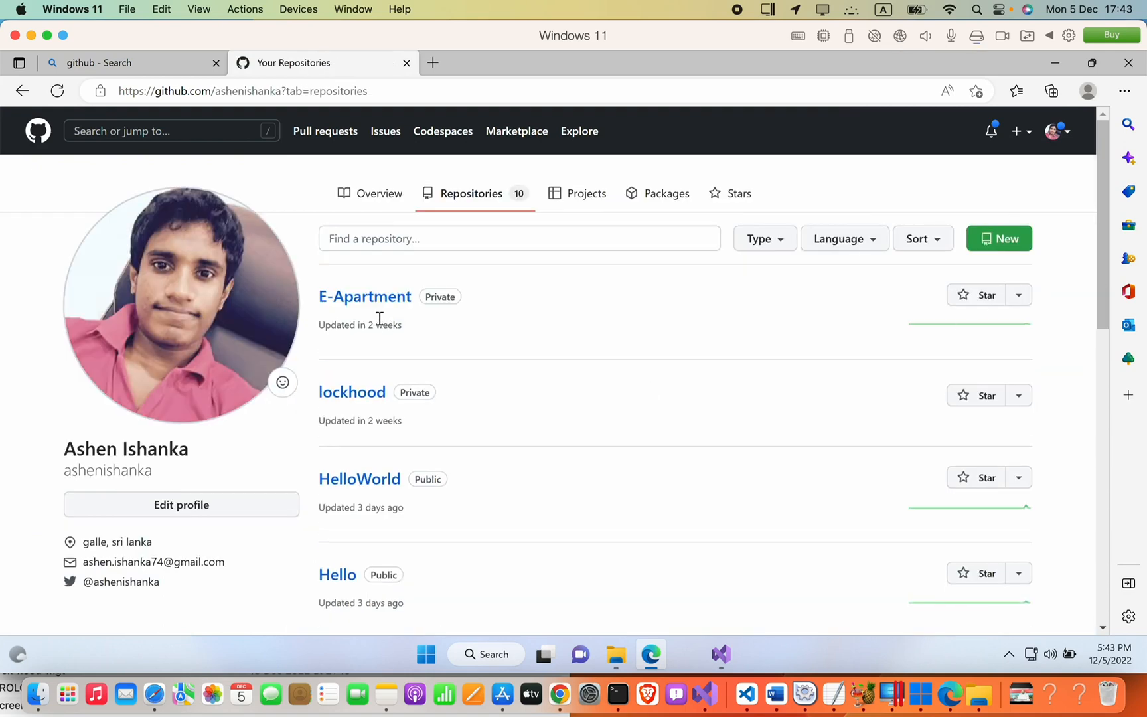
{"action": "mouse_move", "coordinate": [439, 287]}
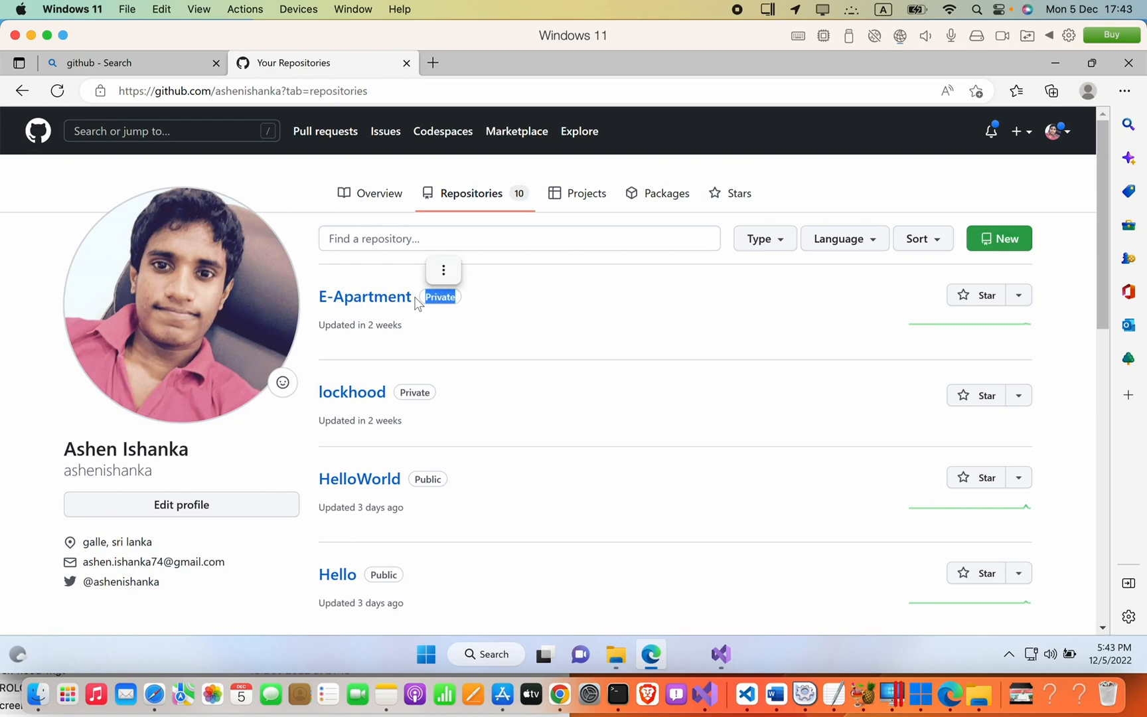
{"action": "mouse_move", "coordinate": [386, 625]}
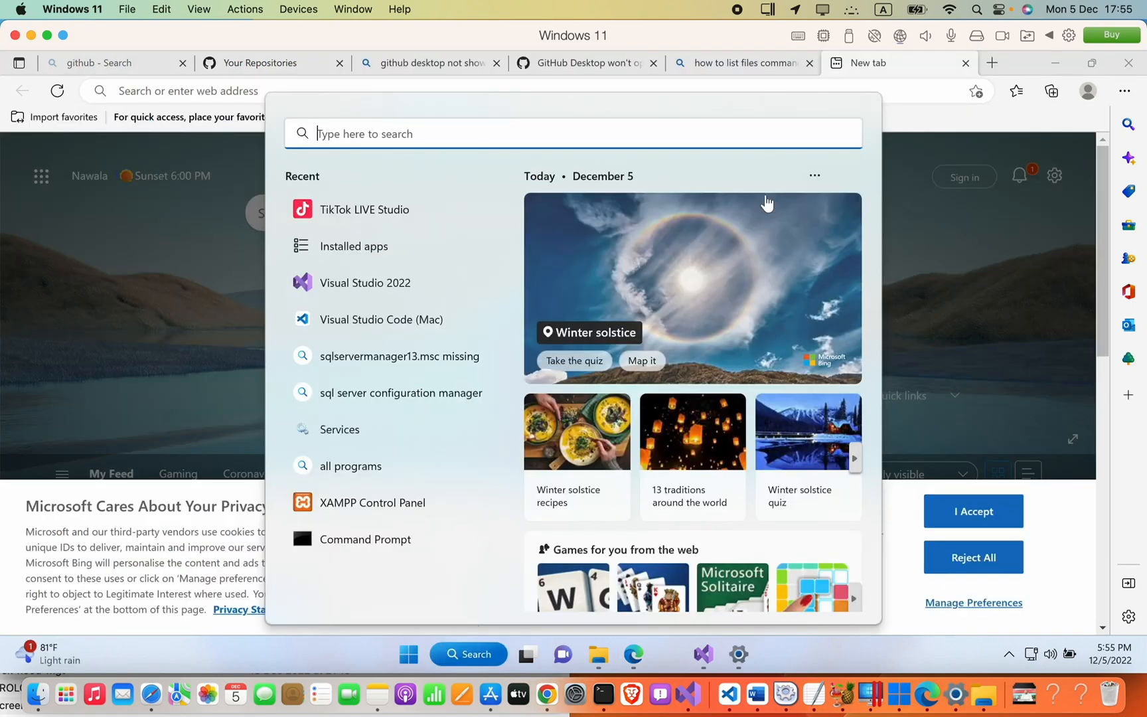
{"action": "mouse_move", "coordinate": [551, 9]}
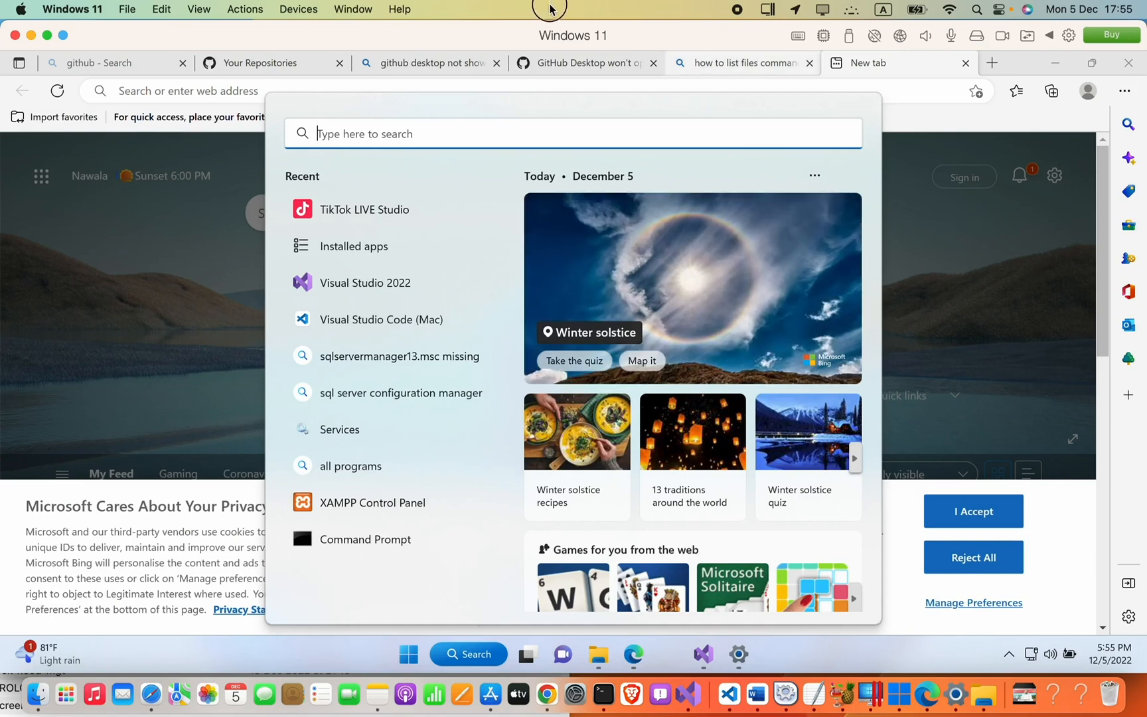
Search Start for 'github desktop' and filter the results to Apps
{"action": "type", "text": "g"}
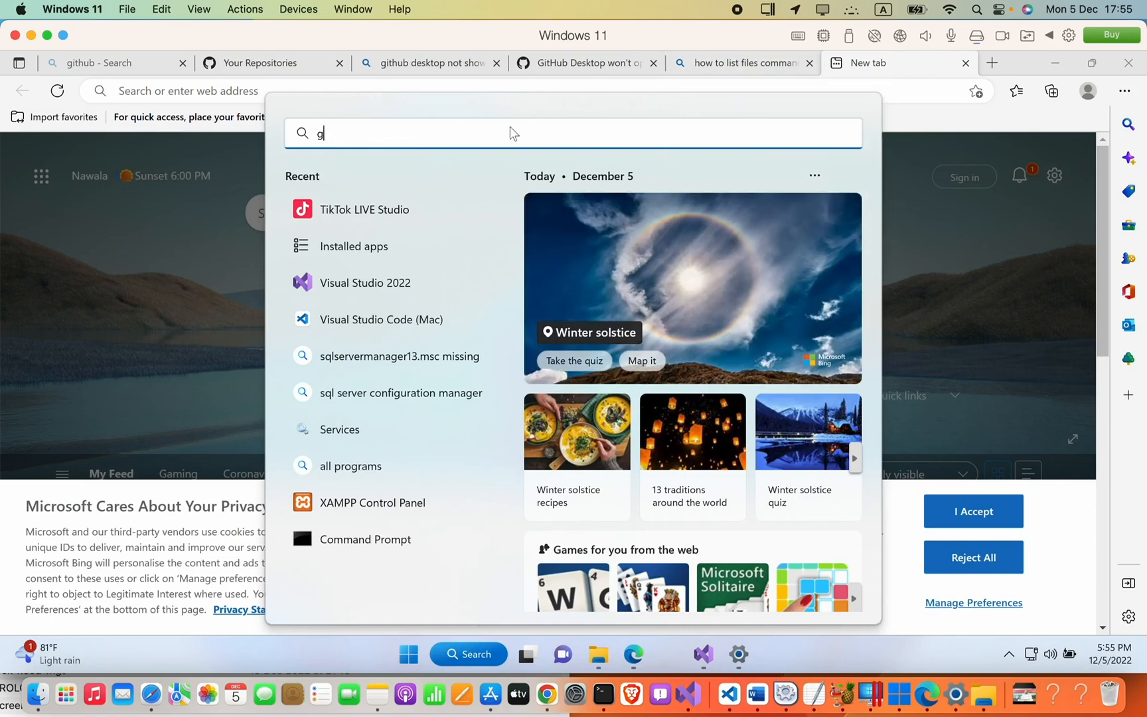
{"action": "type", "text": "ithub desktop"}
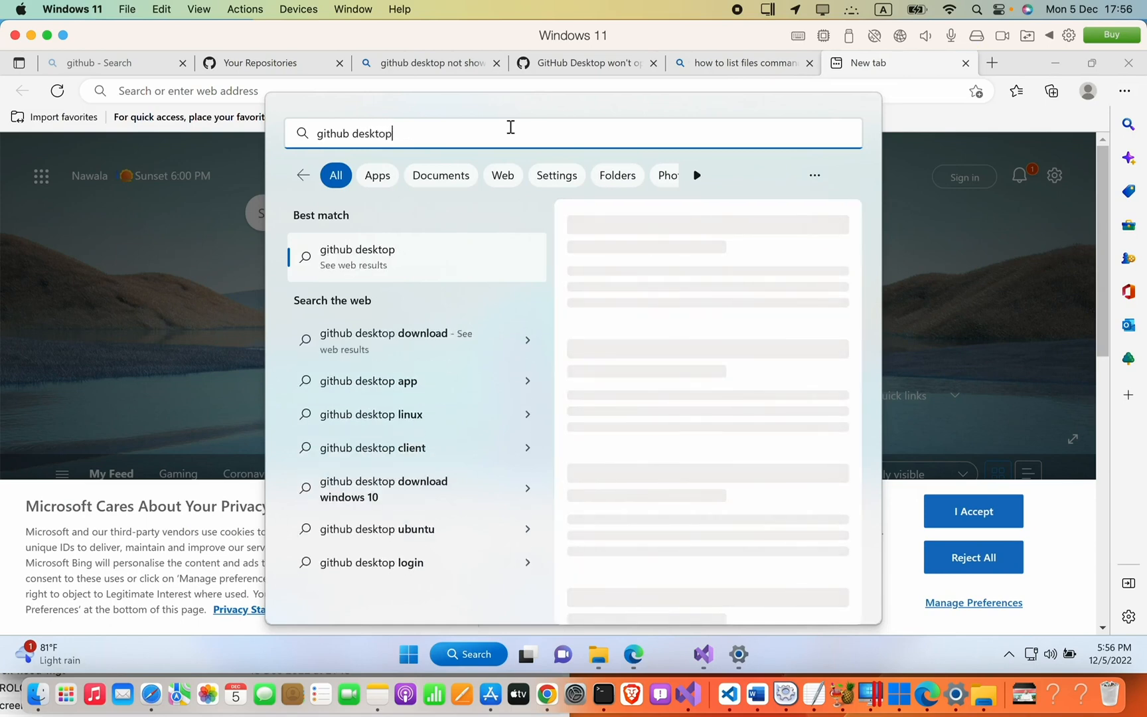
{"action": "left_click", "coordinate": [377, 174]}
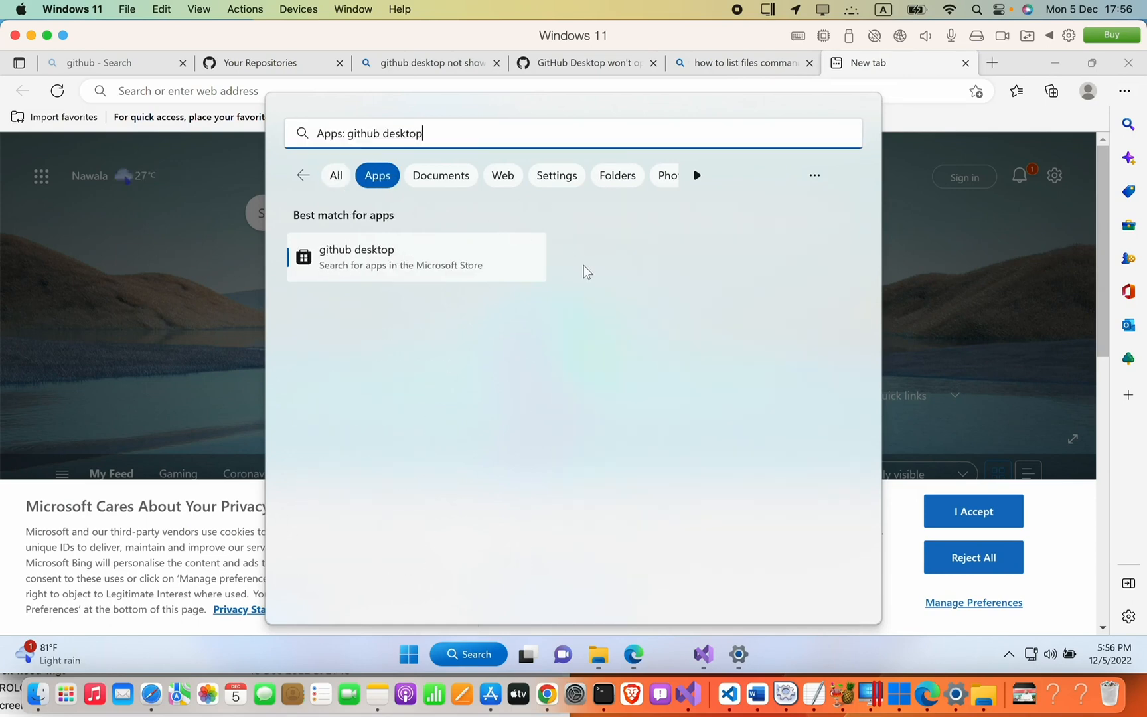
{"action": "mouse_move", "coordinate": [596, 334]}
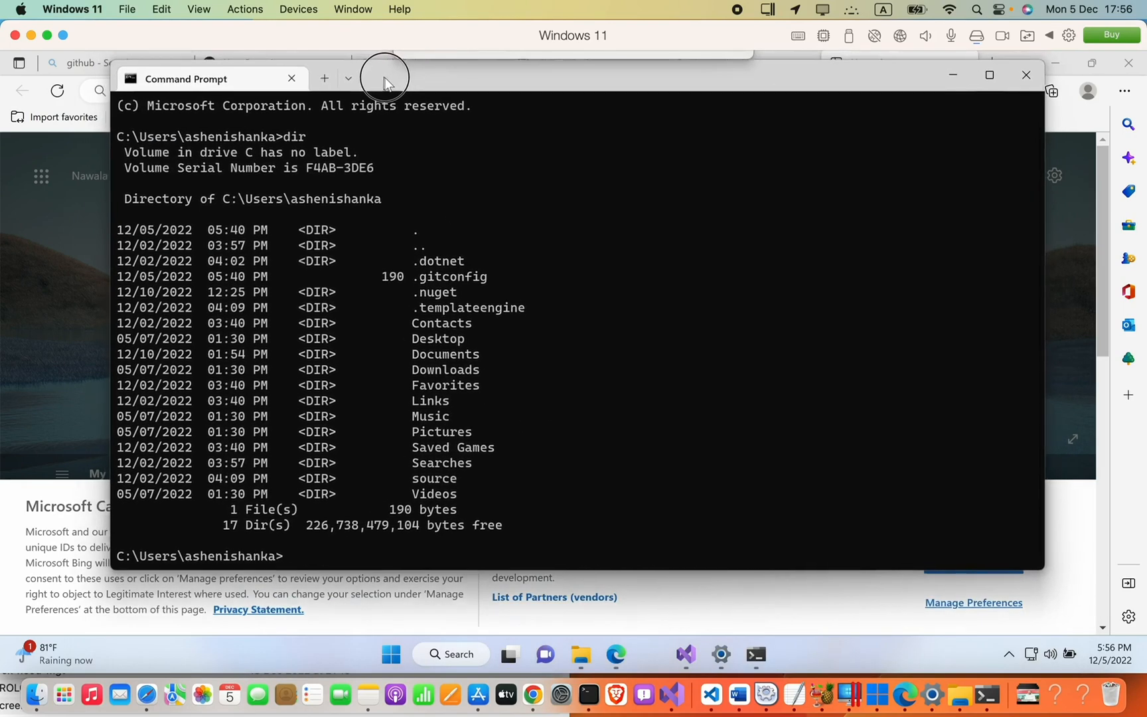
Change into AppData, then Local, and list its contents with dir
{"action": "type", "text": "cd"}
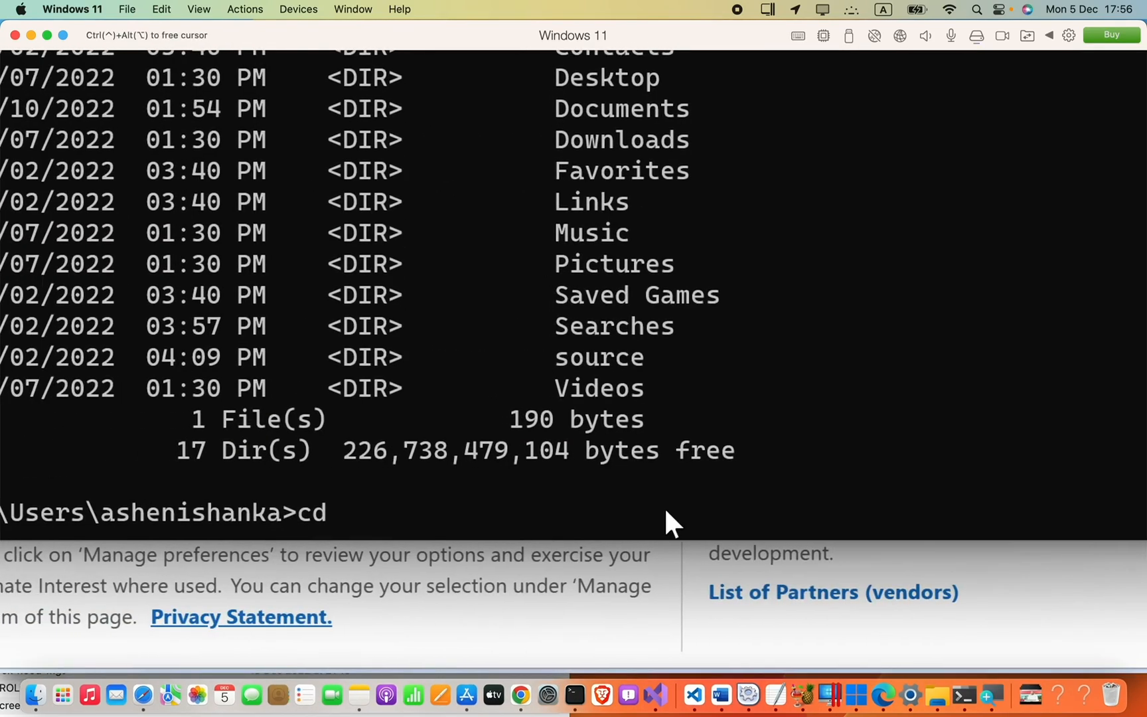
{"action": "type", "text": "App"}
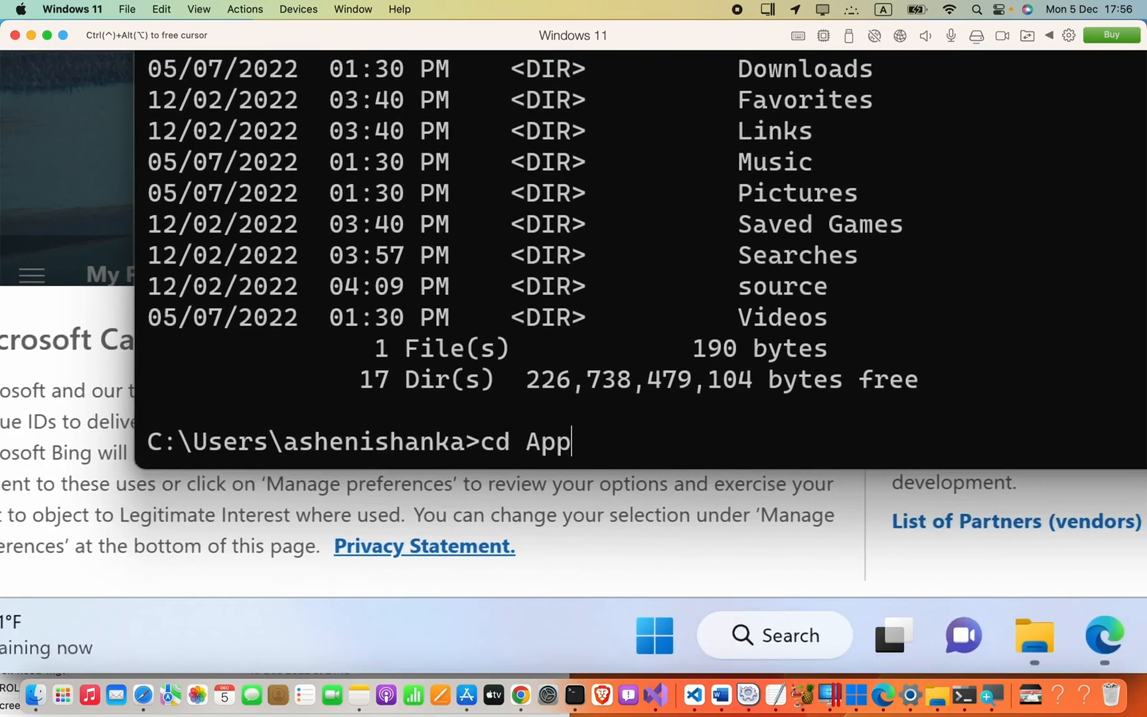
{"action": "key", "text": "Return"}
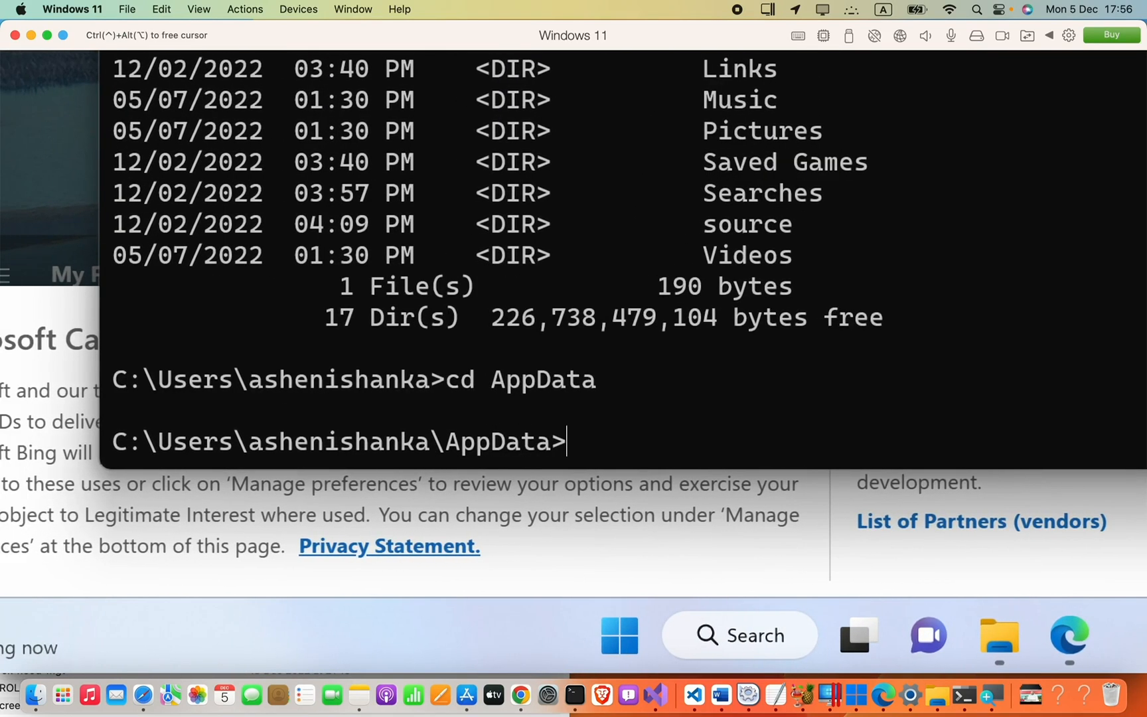
{"action": "type", "text": "cd Local"}
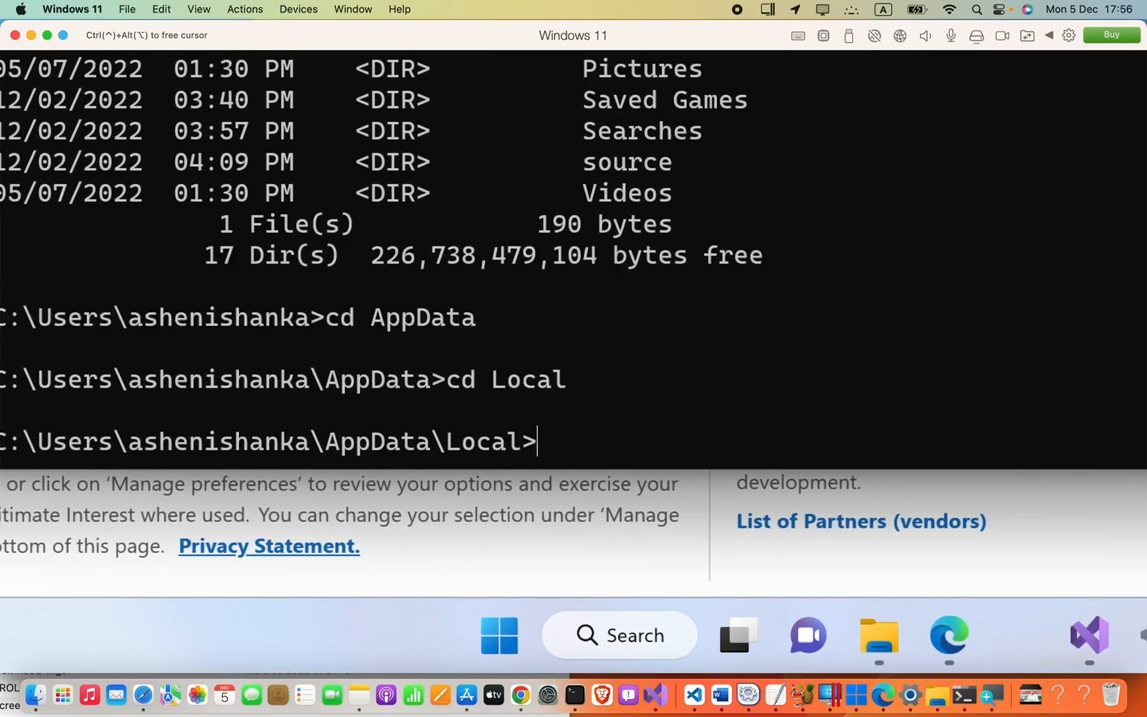
{"action": "type", "text": "dir"}
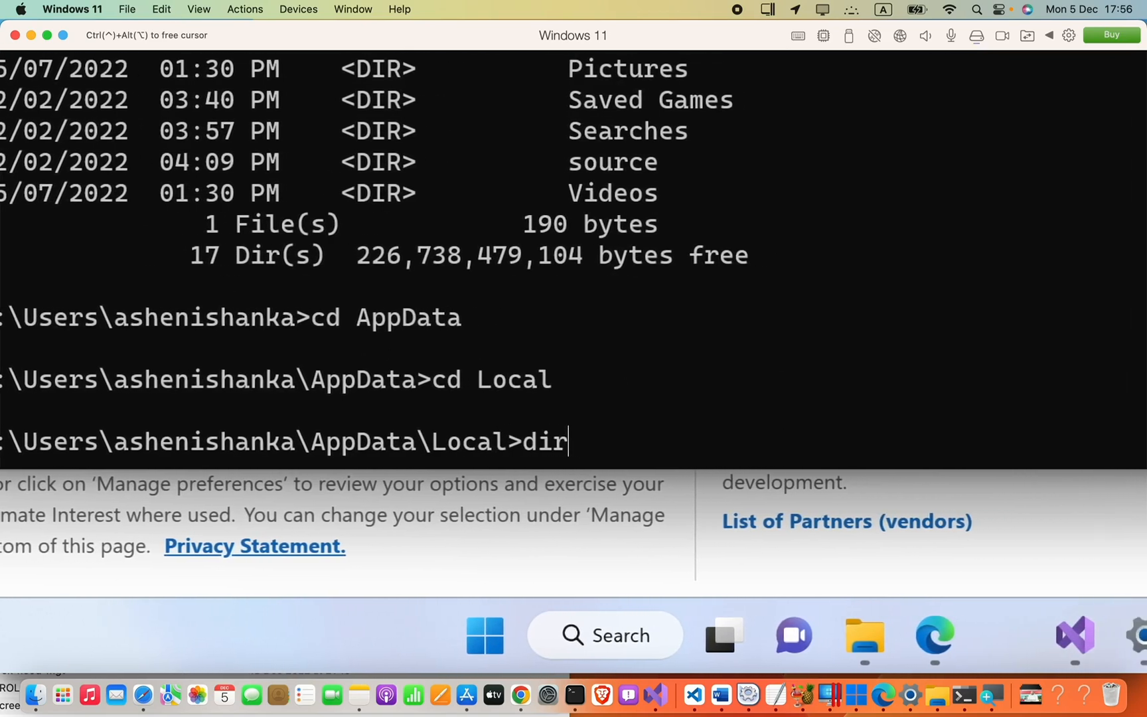
{"action": "key", "text": "Return"}
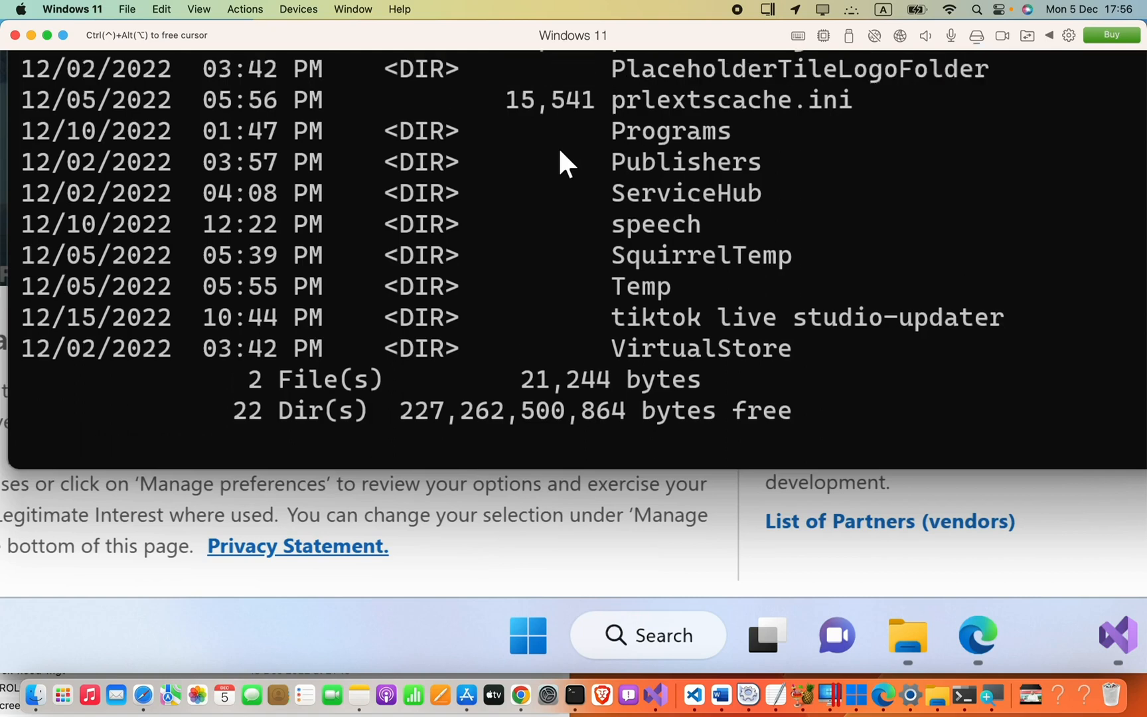
Enter the GitHubDesktop folder, list its files, and open it with 'open .'
{"action": "scroll", "scroll_direction": "up", "scroll_amount": 3}
{"action": "type", "text": "cd"}
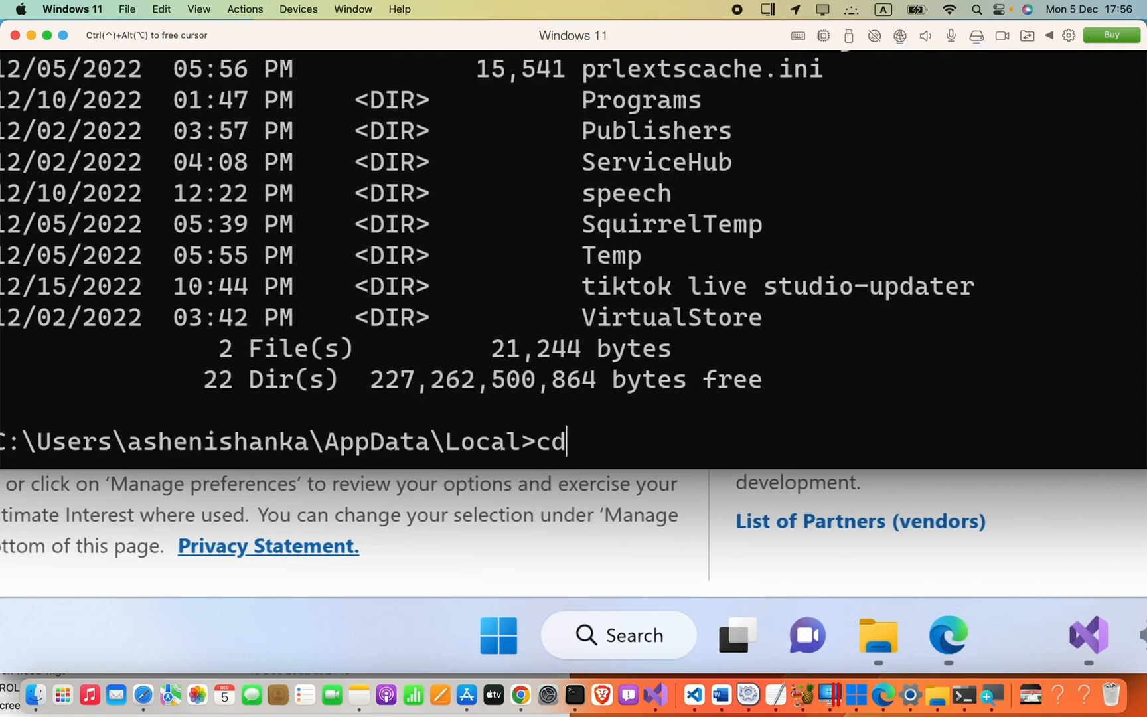
{"action": "type", "text": "GithubDe"}
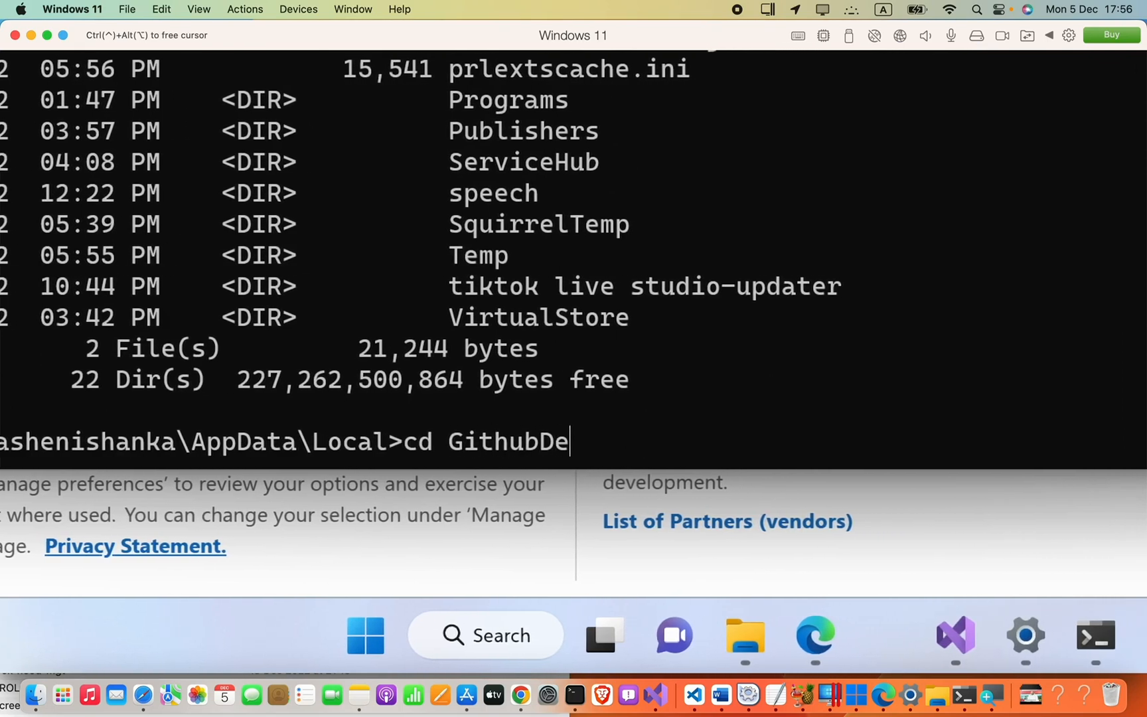
{"action": "key", "text": "Return"}
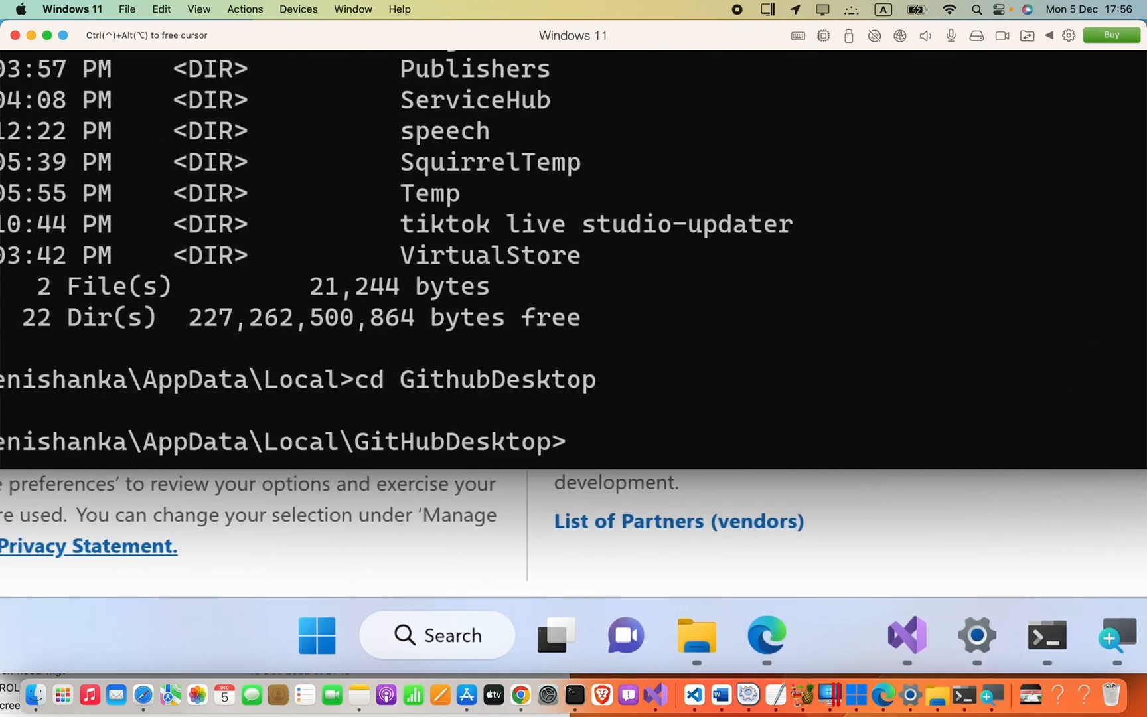
{"action": "key", "text": "Return"}
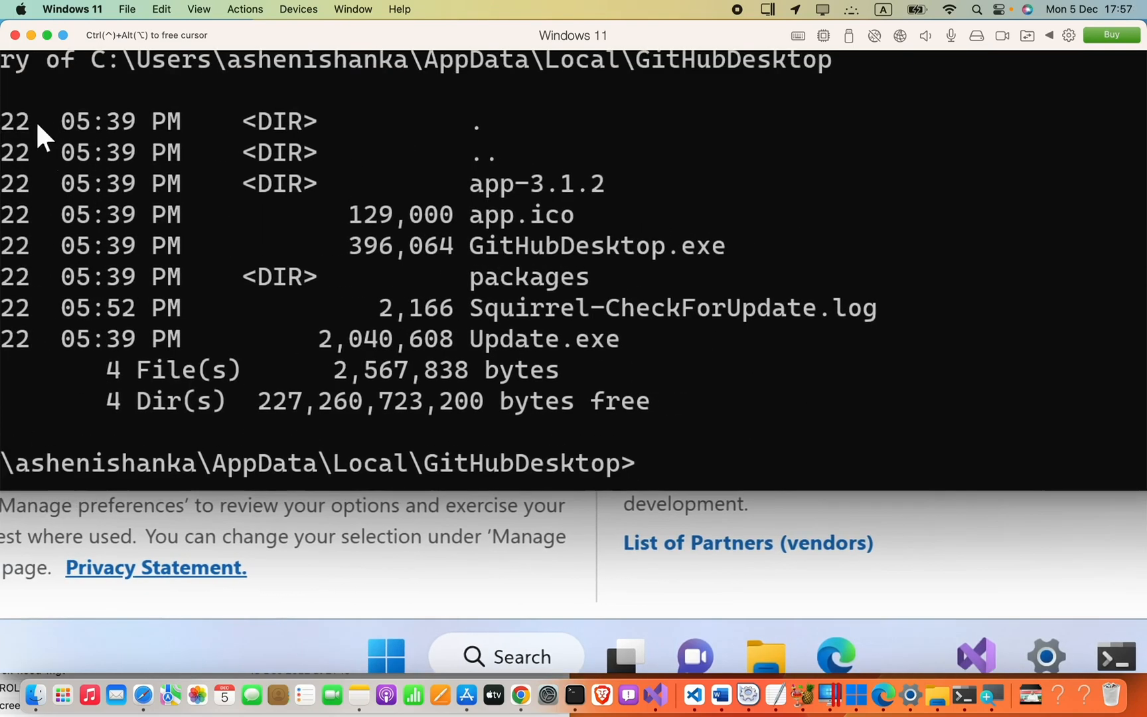
{"action": "mouse_move", "coordinate": [483, 274]}
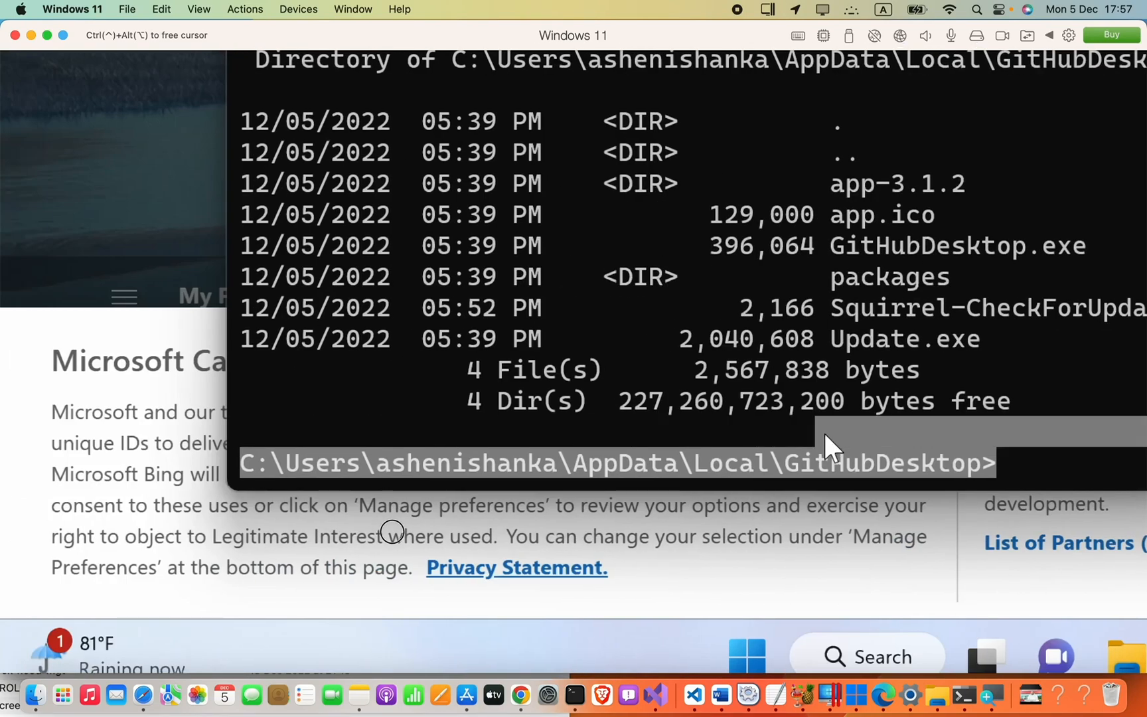
{"action": "type", "text": "open ."}
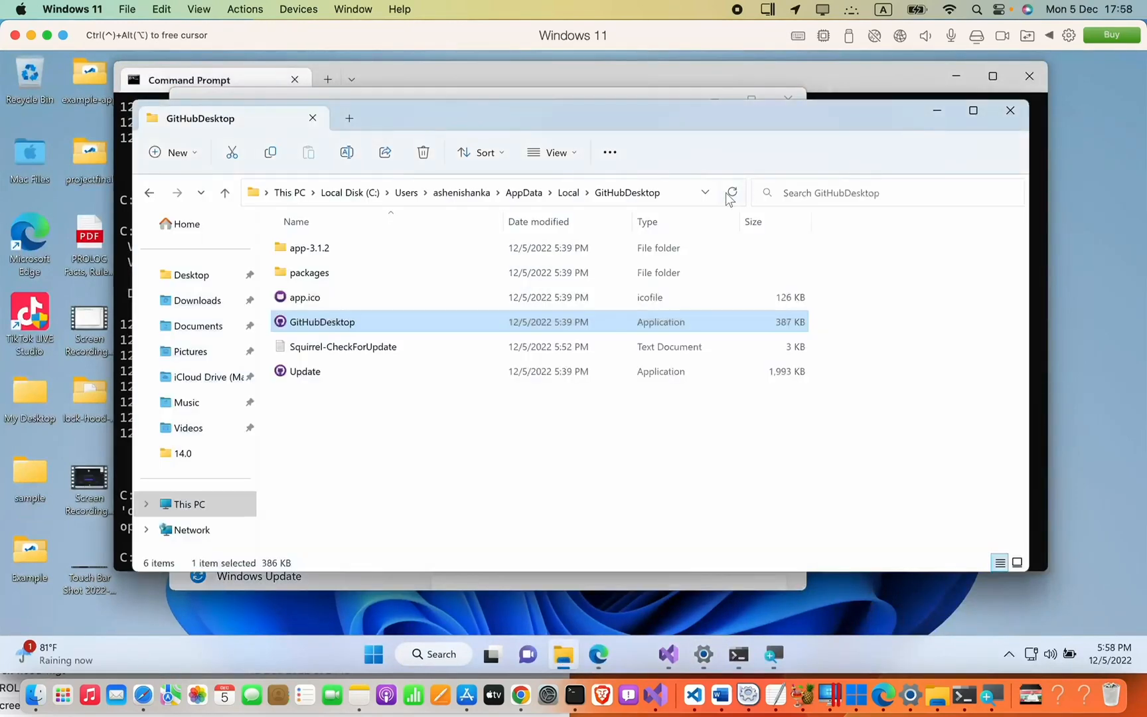
Launch GitHubDesktop.exe from the GitHubDesktop folder and pin it to Start
{"action": "left_click", "coordinate": [439, 193]}
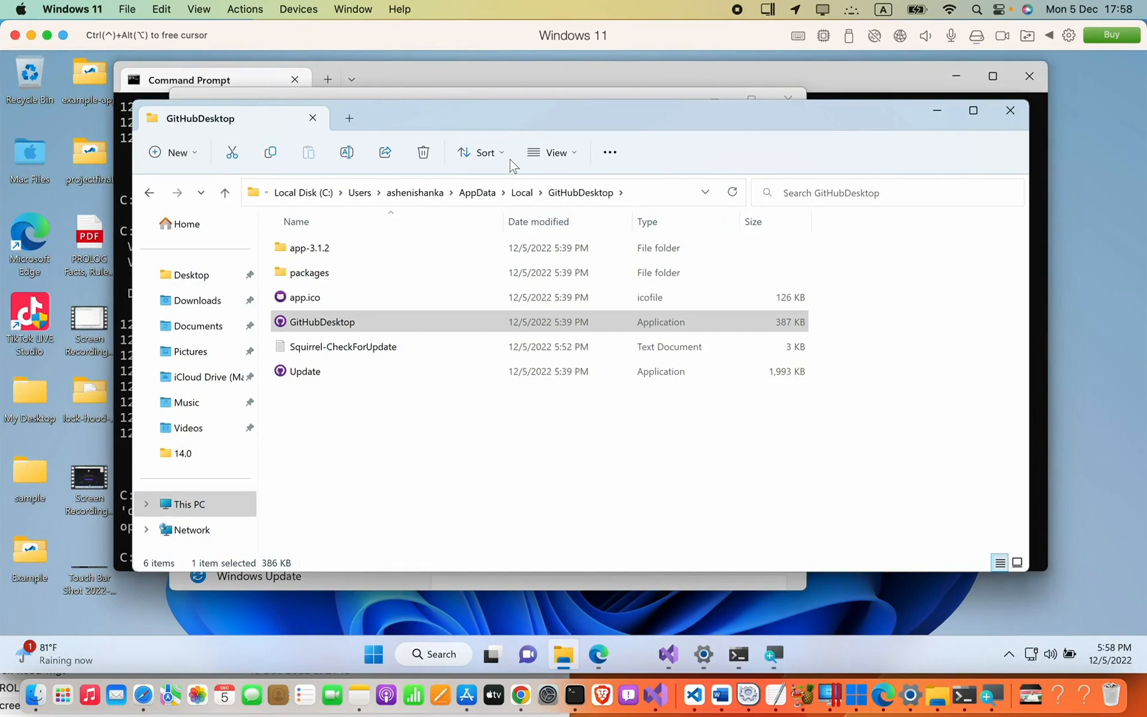
{"action": "mouse_move", "coordinate": [365, 345]}
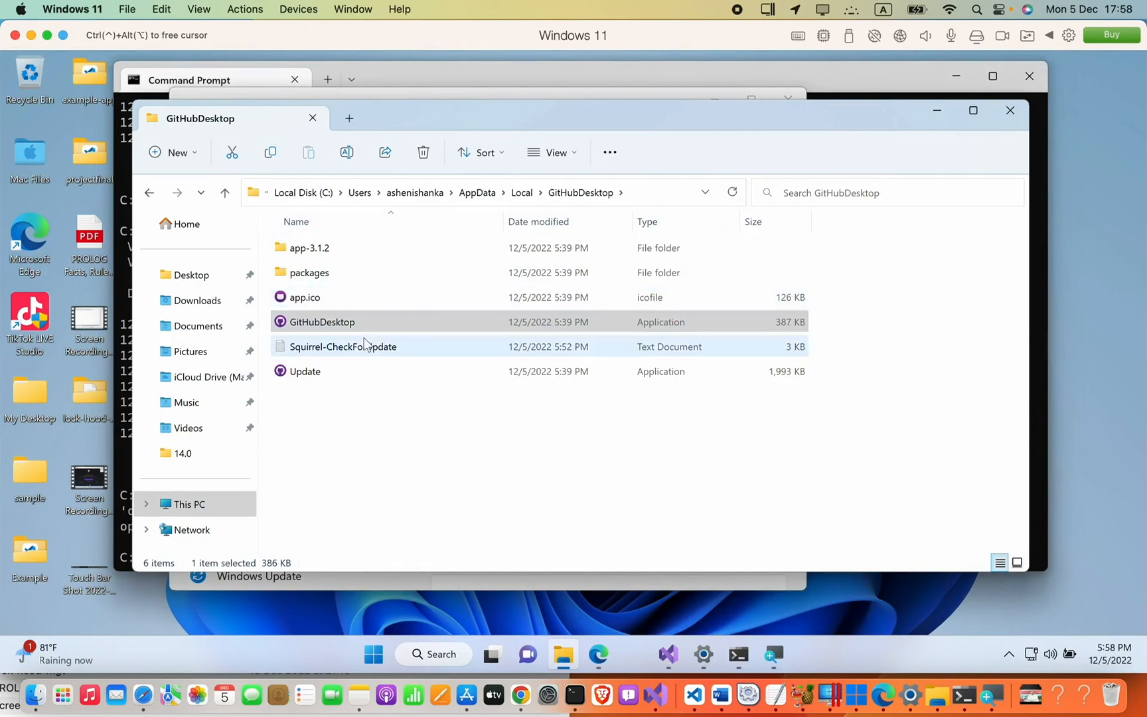
{"action": "left_click", "coordinate": [320, 322]}
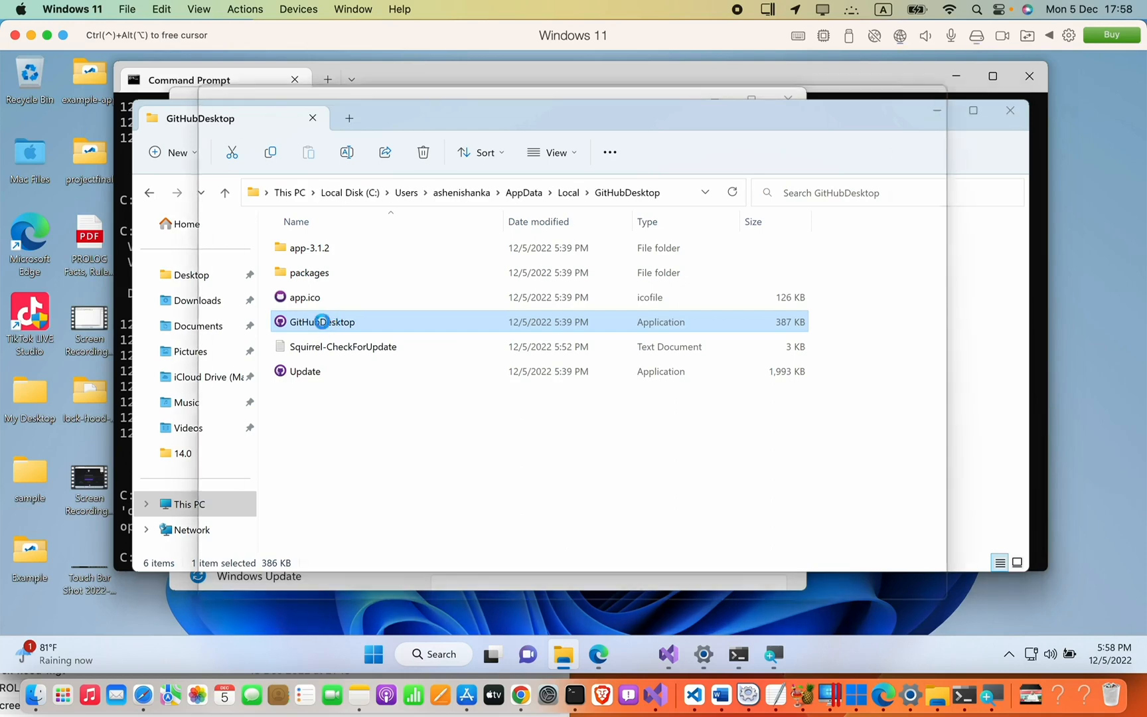
{"action": "double_click", "coordinate": [319, 322]}
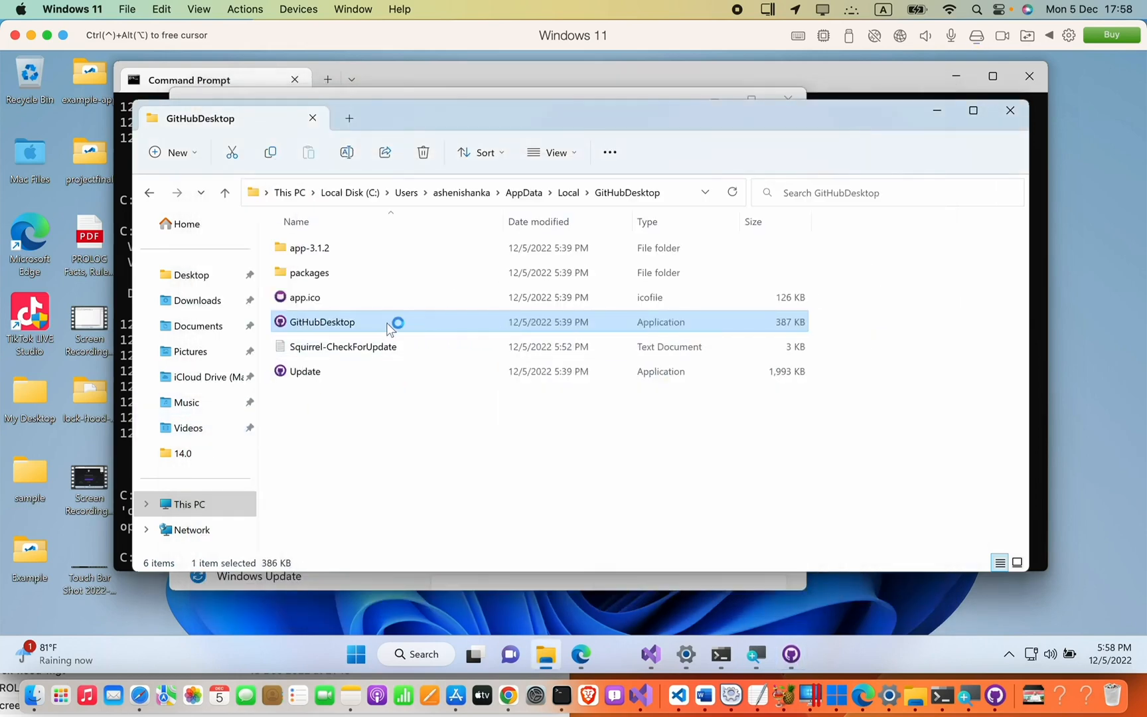
{"action": "right_click", "coordinate": [320, 322]}
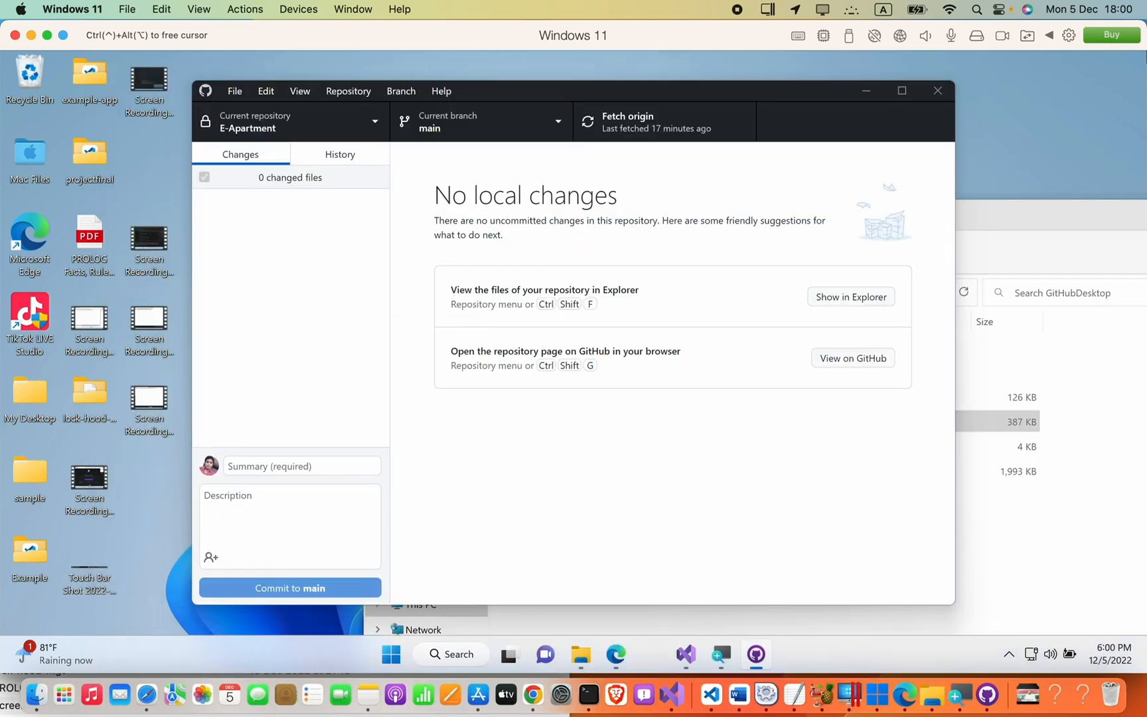
{"action": "right_click", "coordinate": [533, 422]}
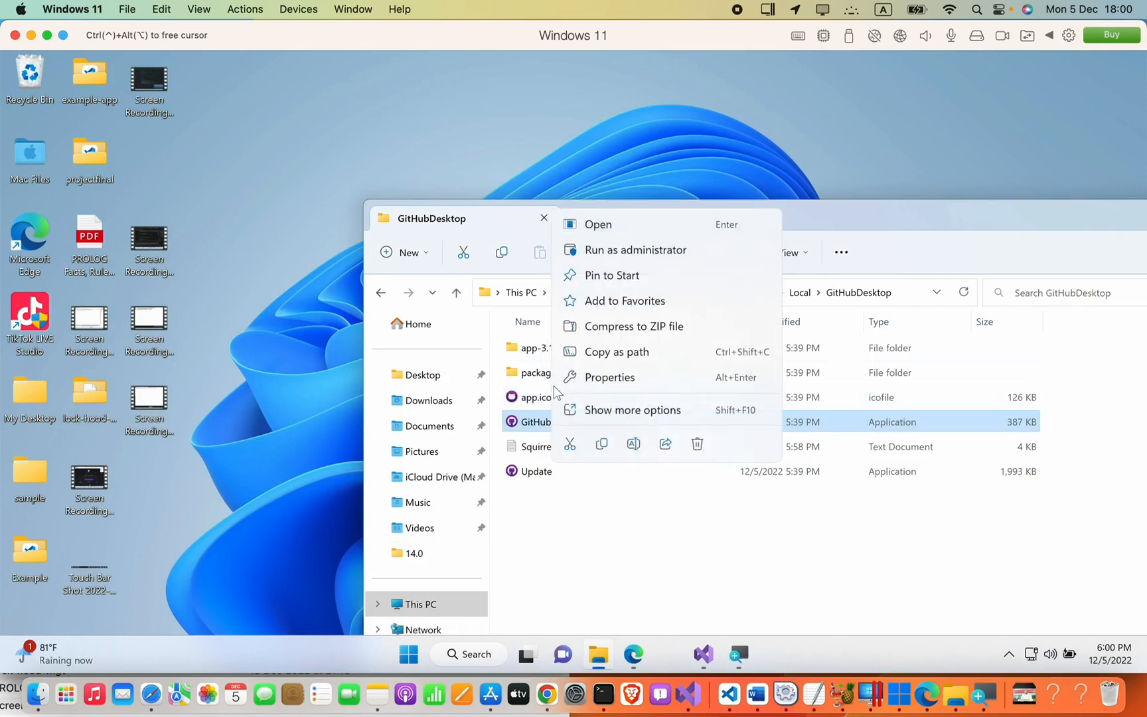
{"action": "mouse_move", "coordinate": [629, 274]}
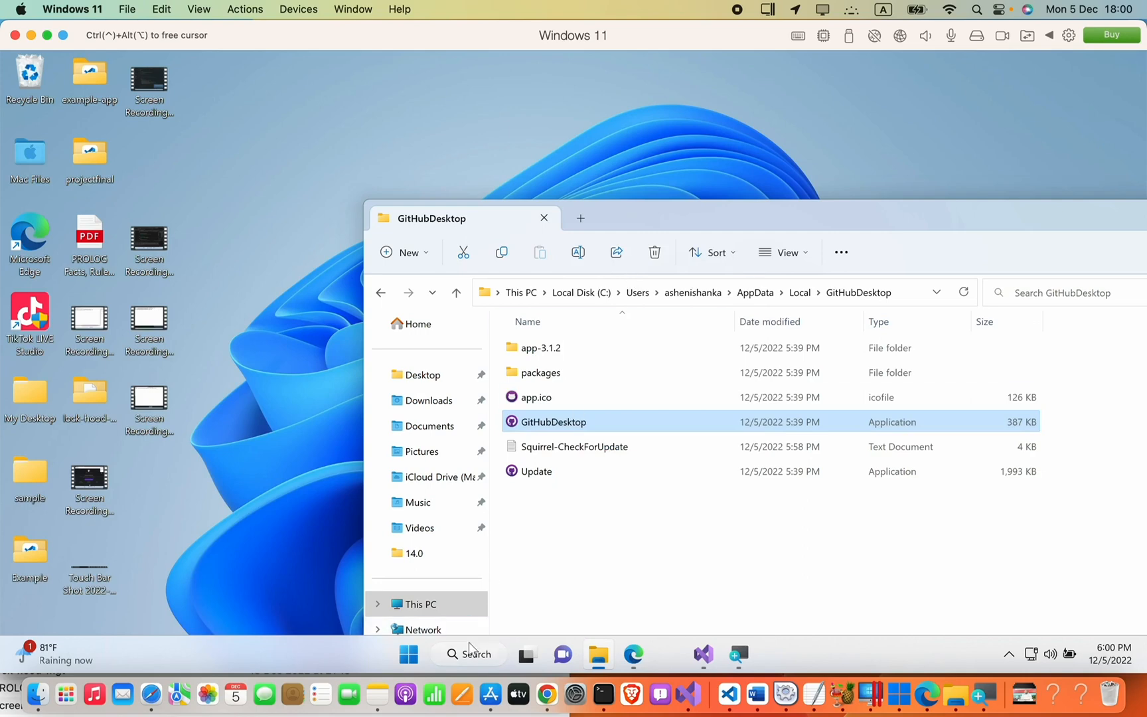
{"action": "left_click", "coordinate": [468, 654]}
{"action": "type", "text": "github"}
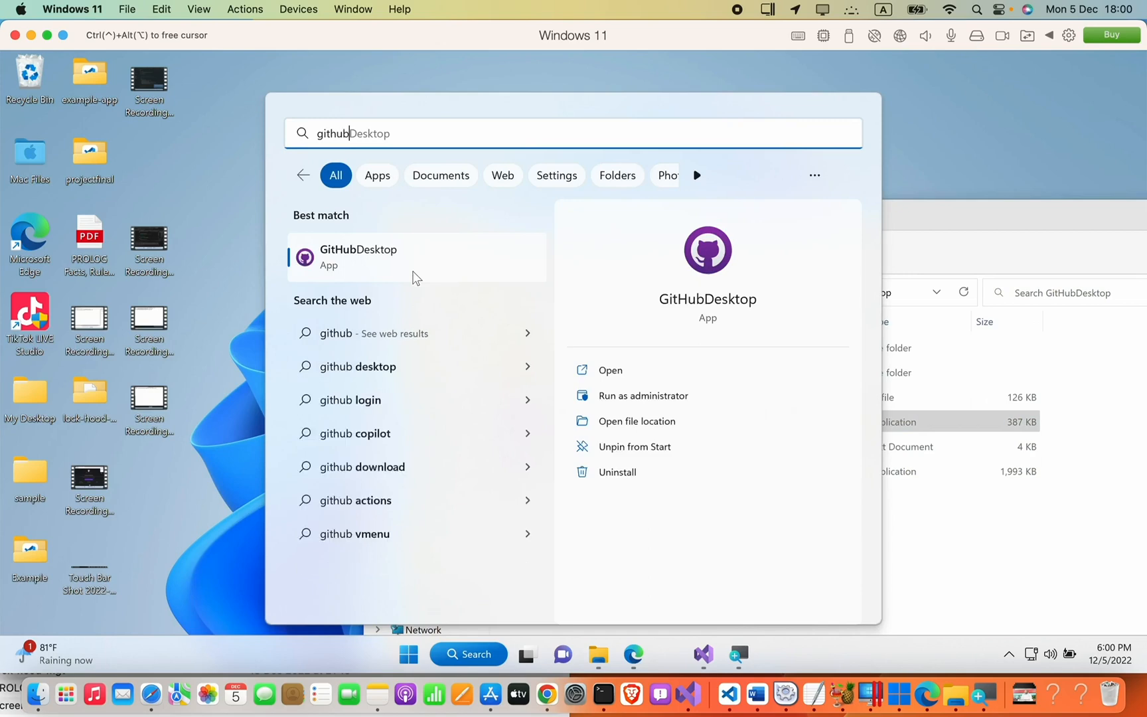
Launch GitHubDesktop from the search results and pin its taskbar icon
{"action": "left_click", "coordinate": [636, 421]}
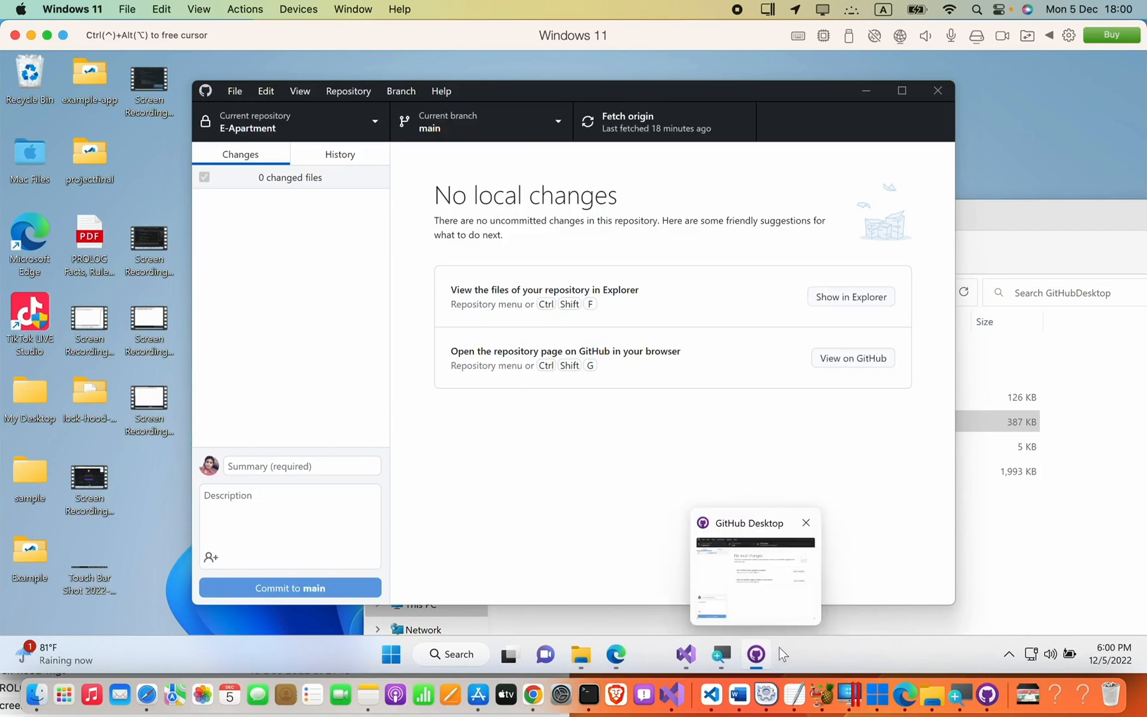
{"action": "right_click", "coordinate": [755, 654]}
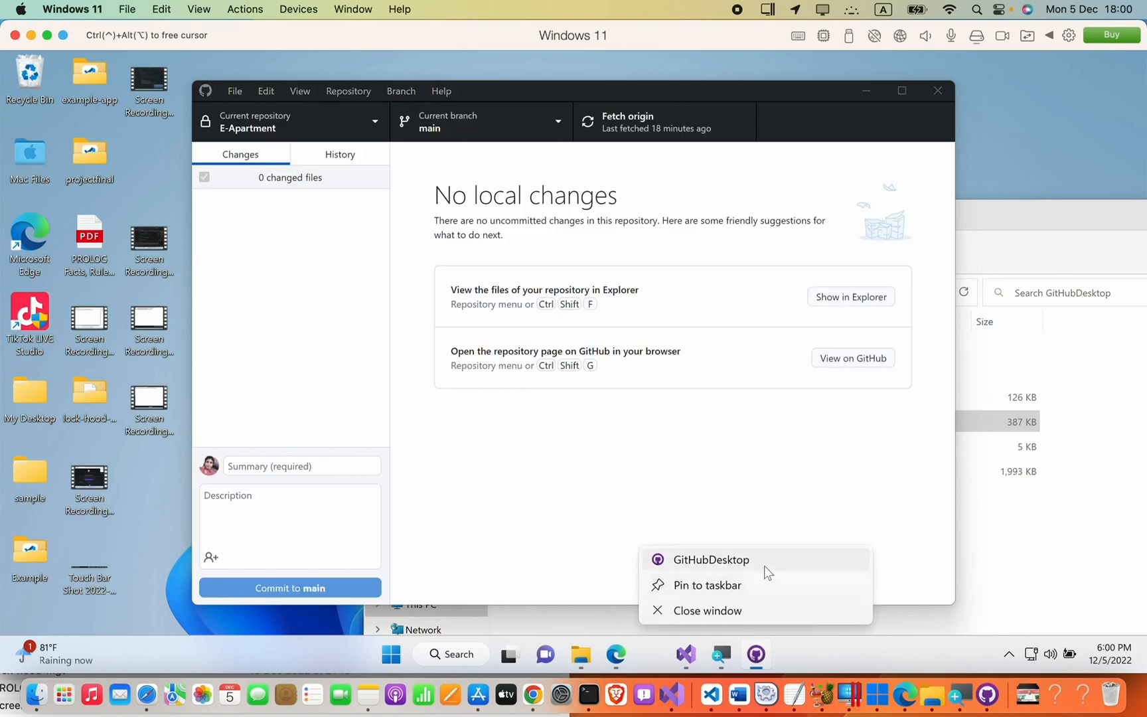
{"action": "mouse_move", "coordinate": [731, 593]}
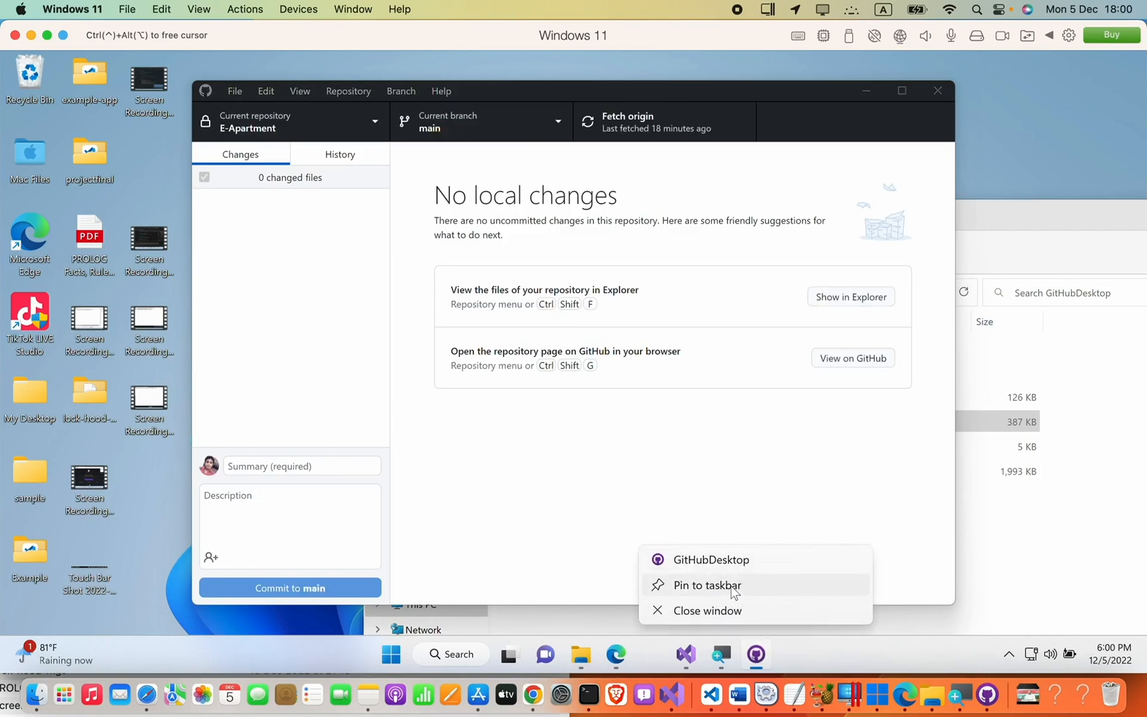
{"action": "mouse_move", "coordinate": [988, 96]}
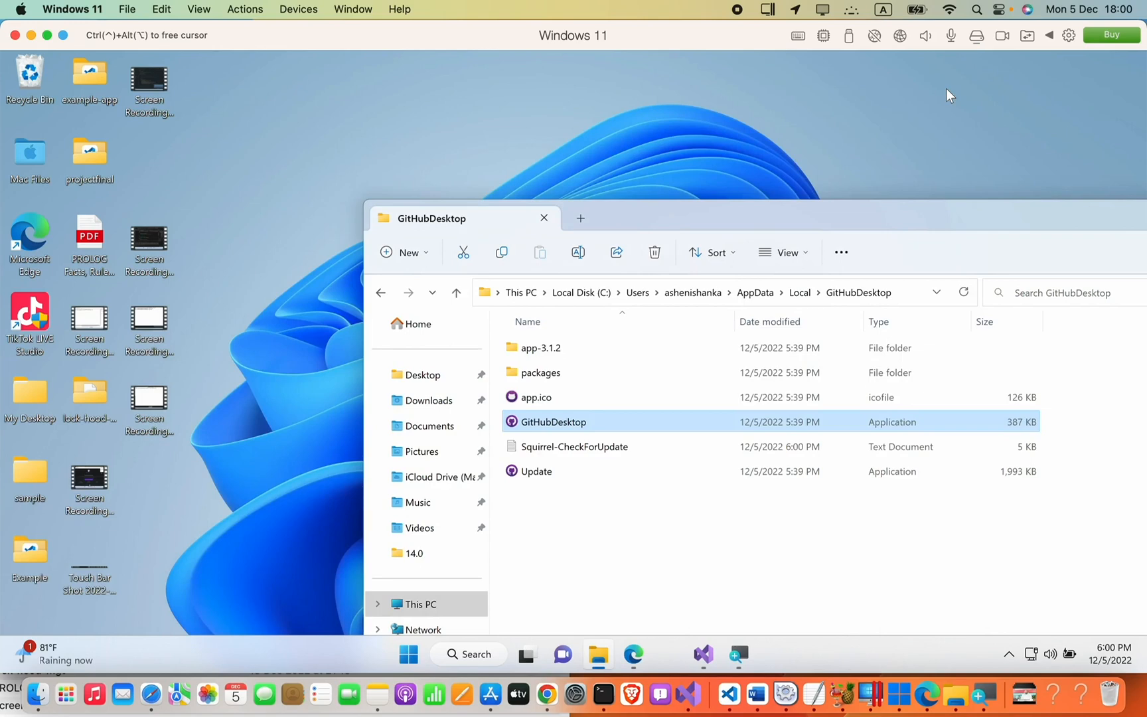
{"action": "mouse_move", "coordinate": [883, 62]}
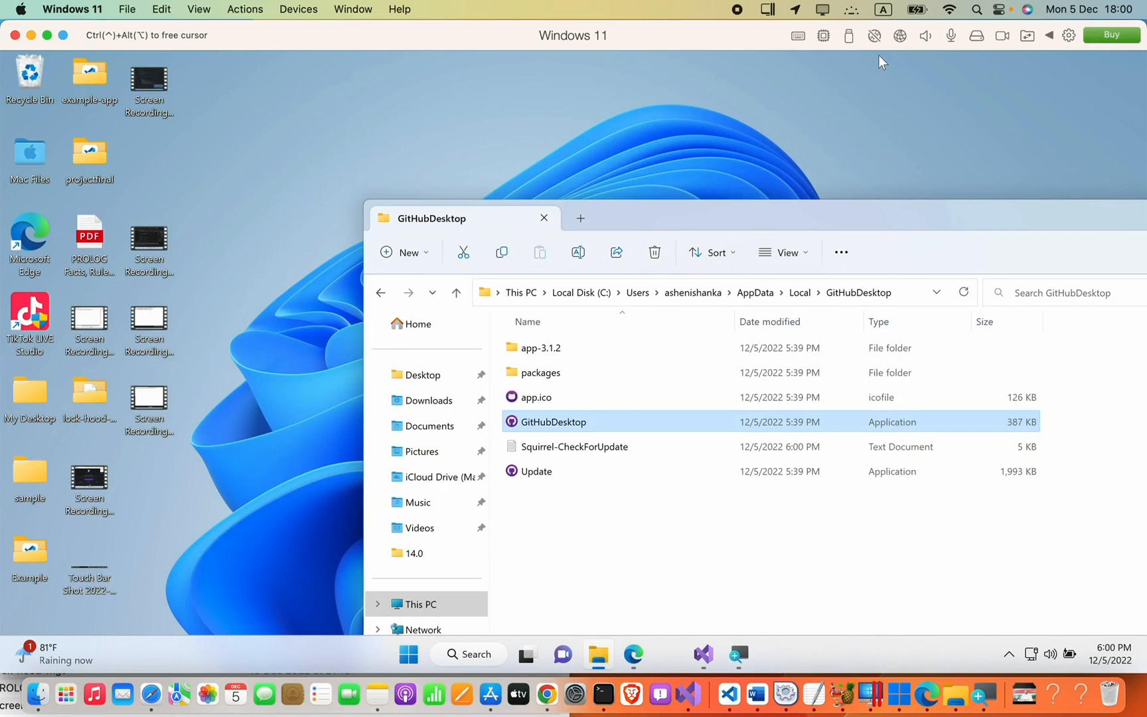